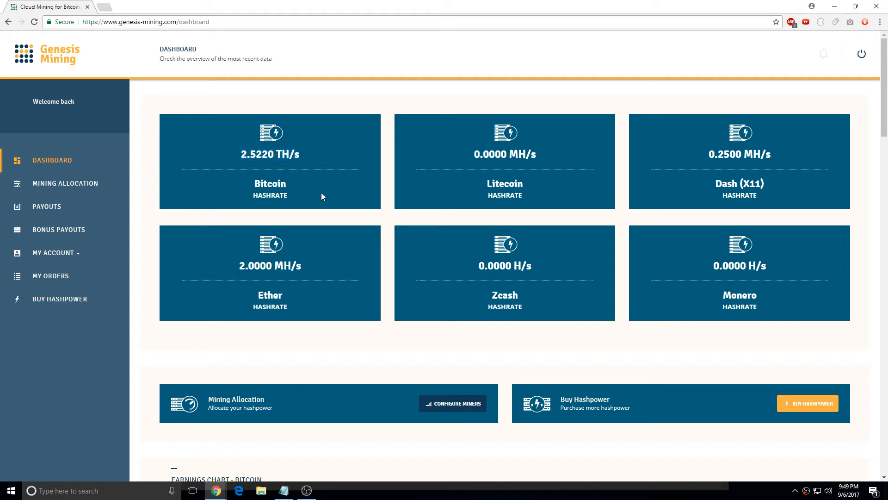
mouse_move(286, 174)
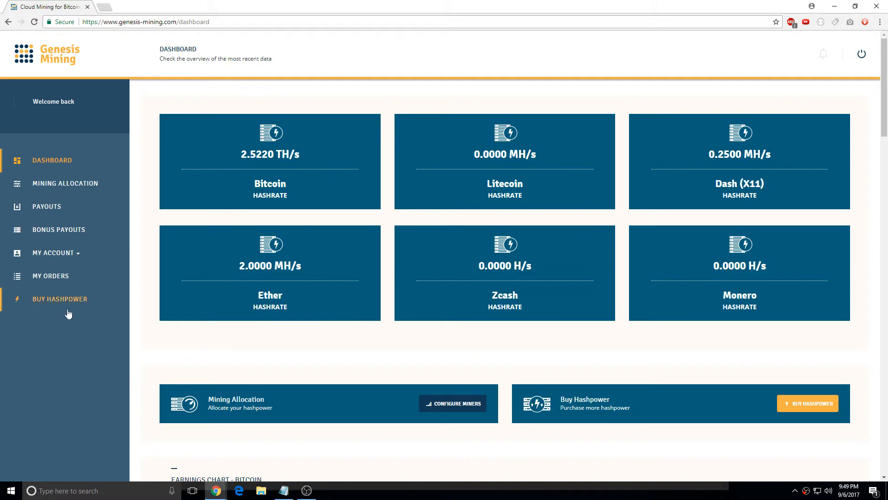
- Open Buy Hashpower and slide the open-ended Bitcoin contract to 2.25 TH/s (337.50 USD)
click(61, 298)
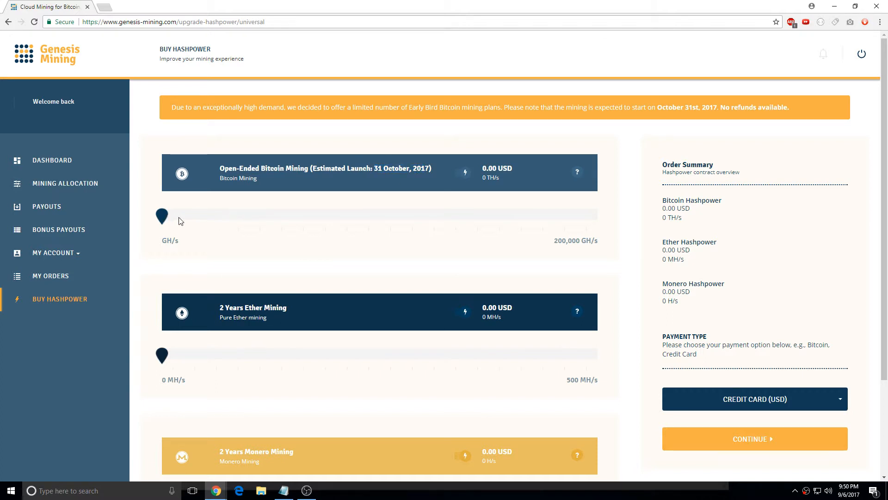
drag(161, 216, 379, 215)
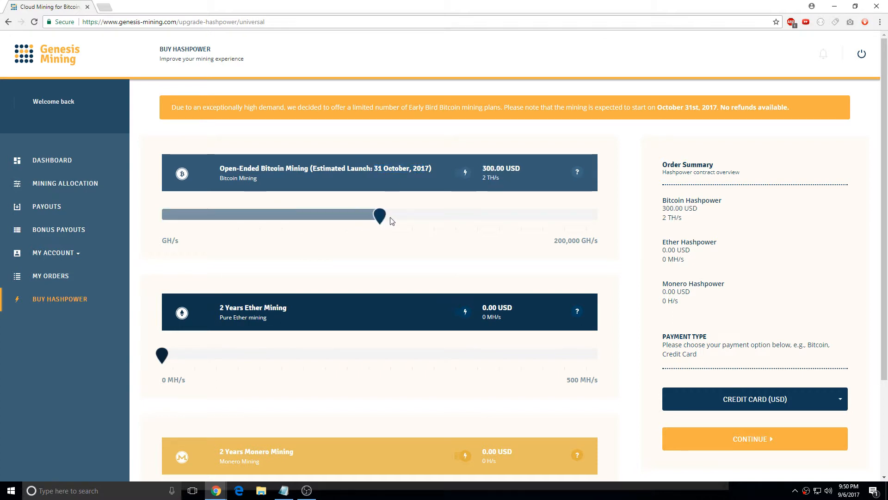
drag(379, 215, 399, 215)
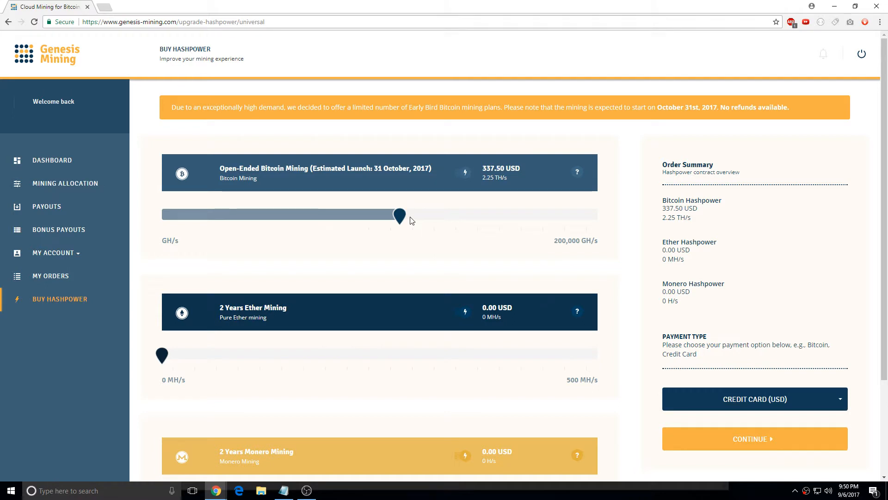
mouse_move(476, 154)
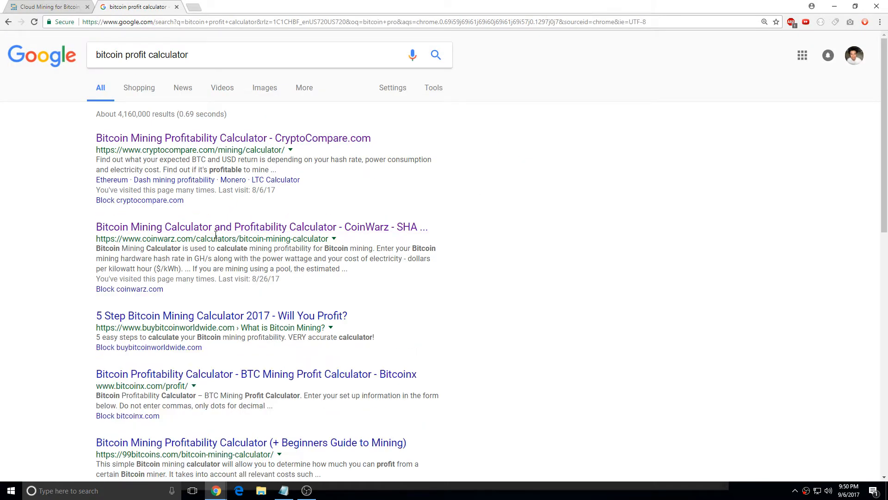
- Open the CoinWarz Bitcoin calculator and enter power cost 0 and 33% pool fees
click(262, 227)
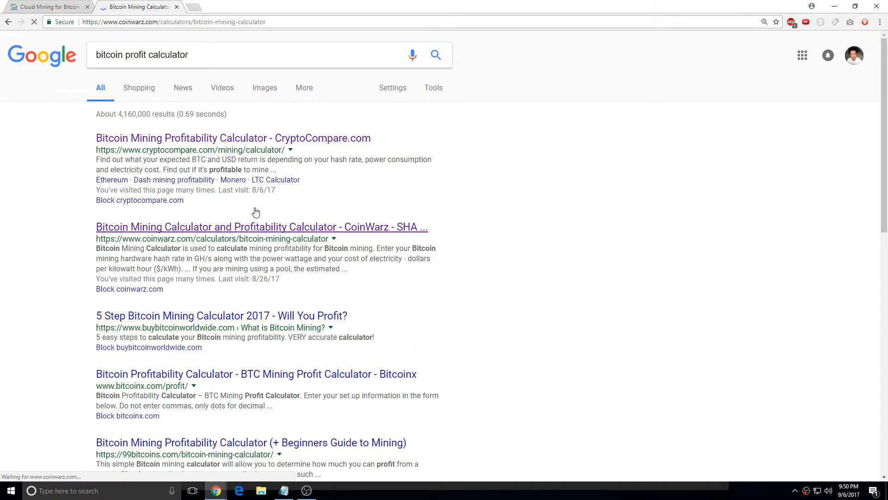
click(261, 226)
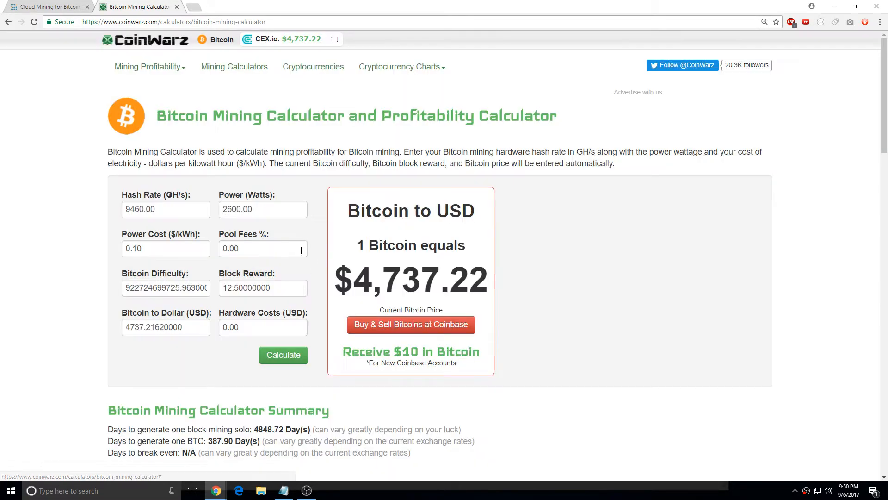
text(0)
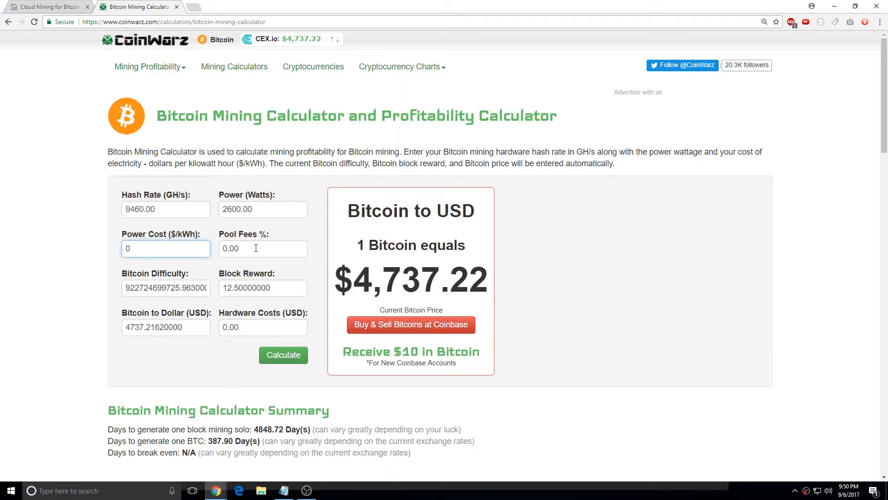
text(33)
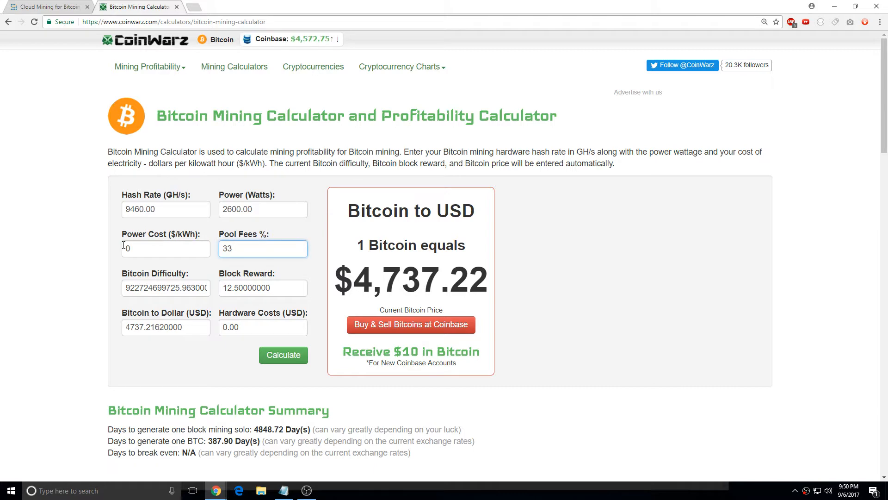
text(3)
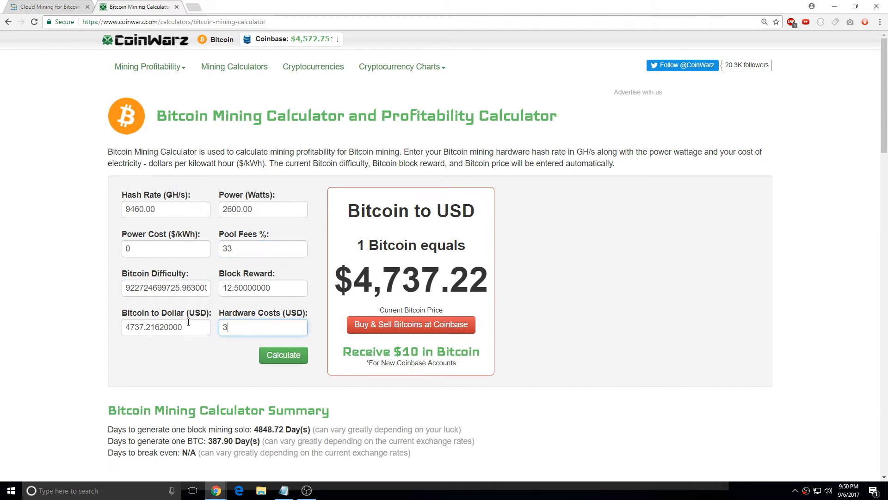
- After checking the Genesis price, enter 2250 GH/s and 325 USD hardware cost and review results
click(48, 6)
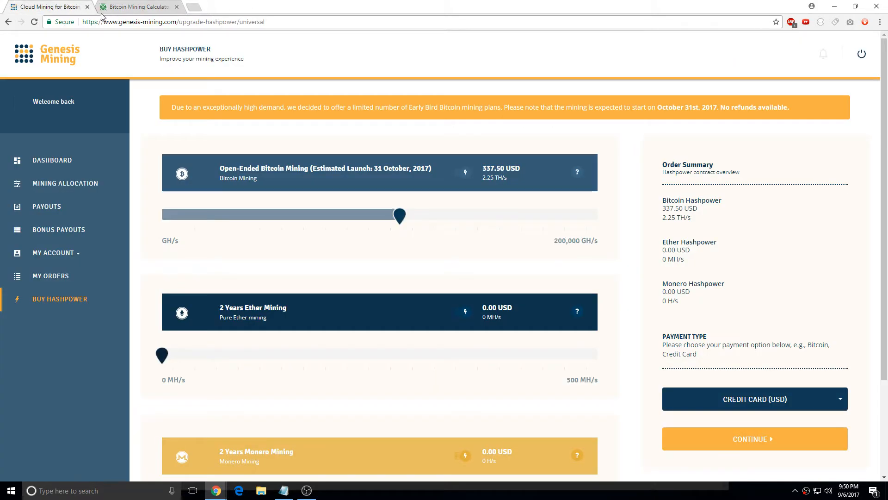
click(136, 6)
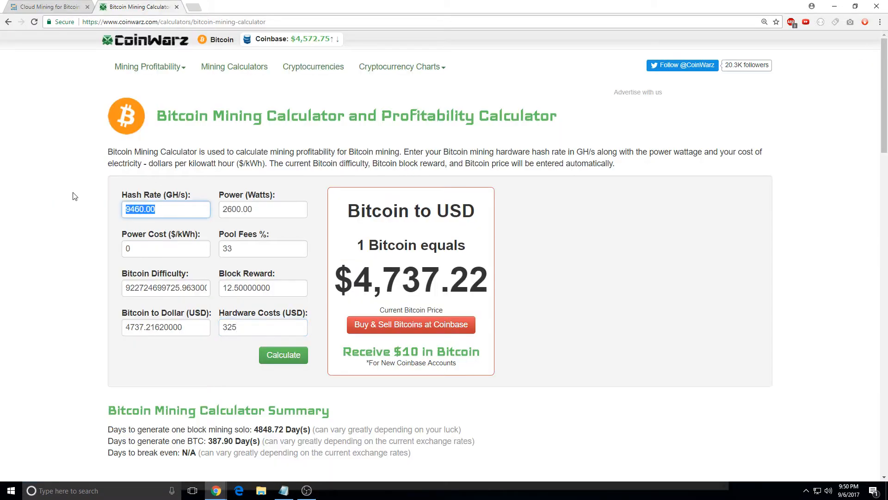
text(2225)
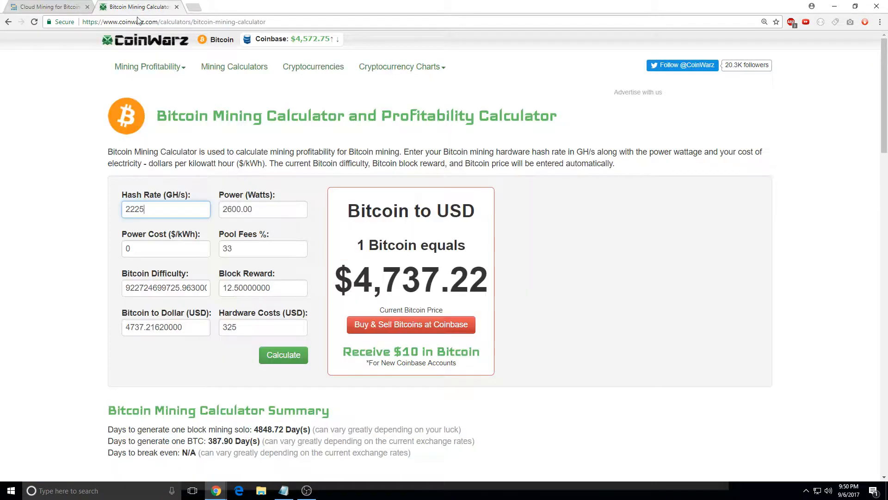
key(BackSpace)
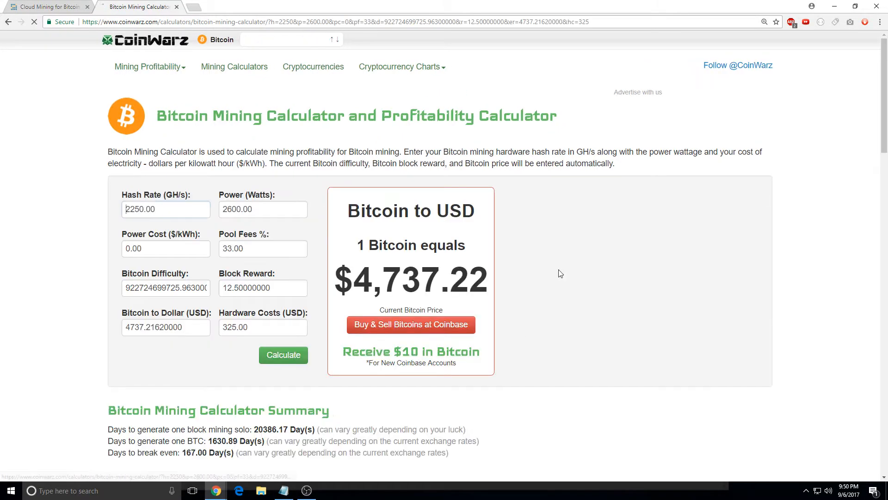
scroll(down, 3)
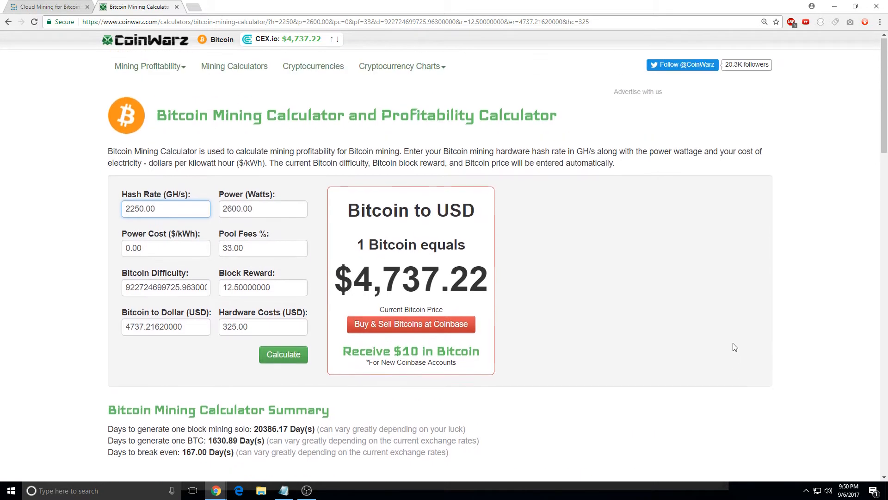
scroll(down, 3)
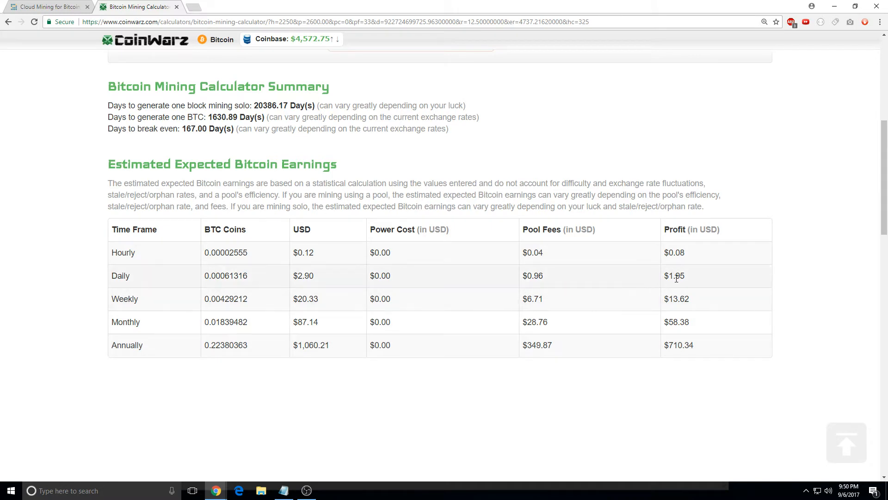
mouse_move(684, 291)
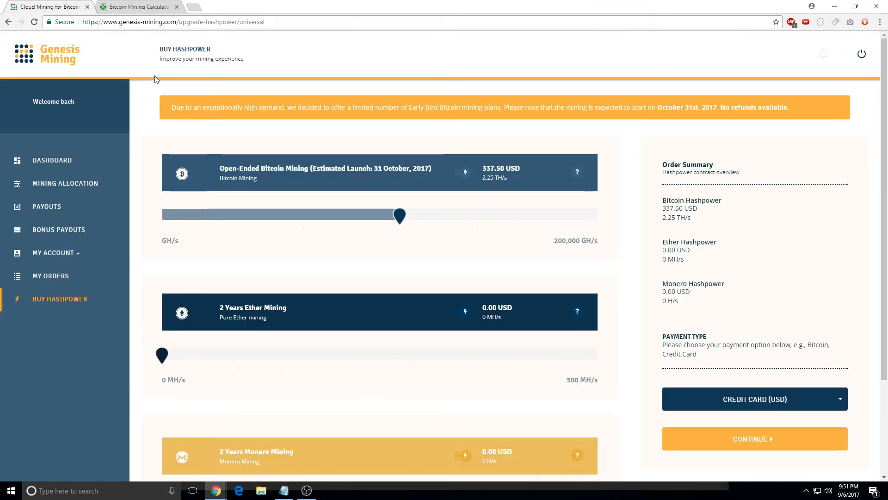
- Recalculate CoinWarz at 2500 GH/s and 337 USD hardware cost, giving a 155.85-day break-even
click(139, 6)
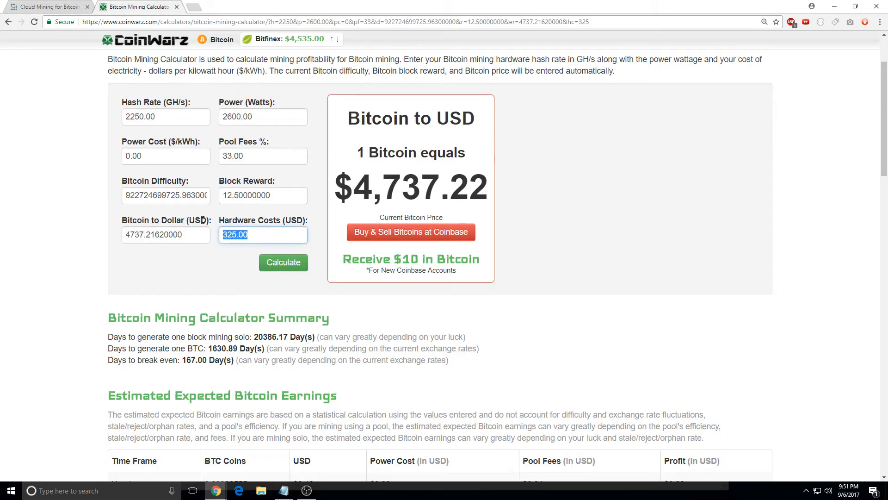
click(48, 6)
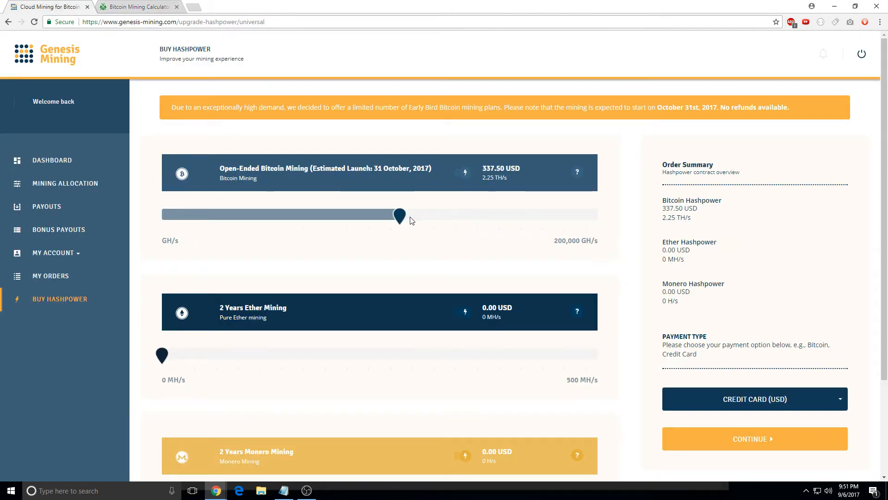
click(136, 6)
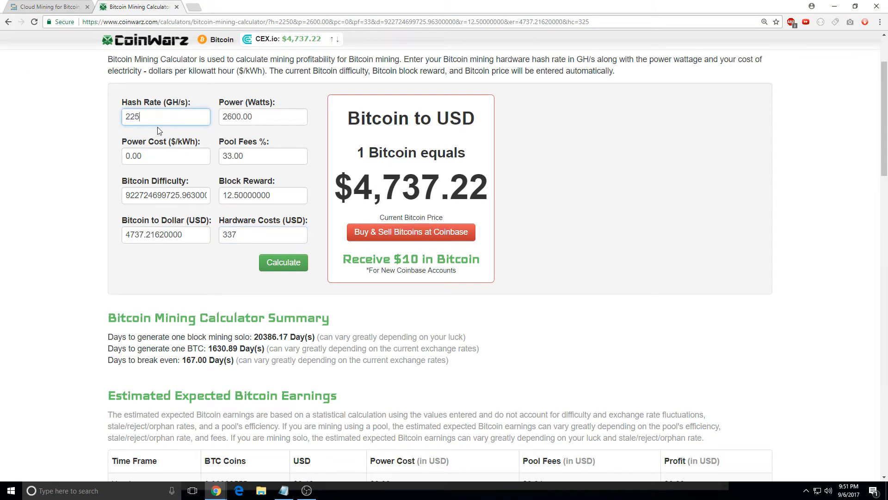
key(BackSpace)
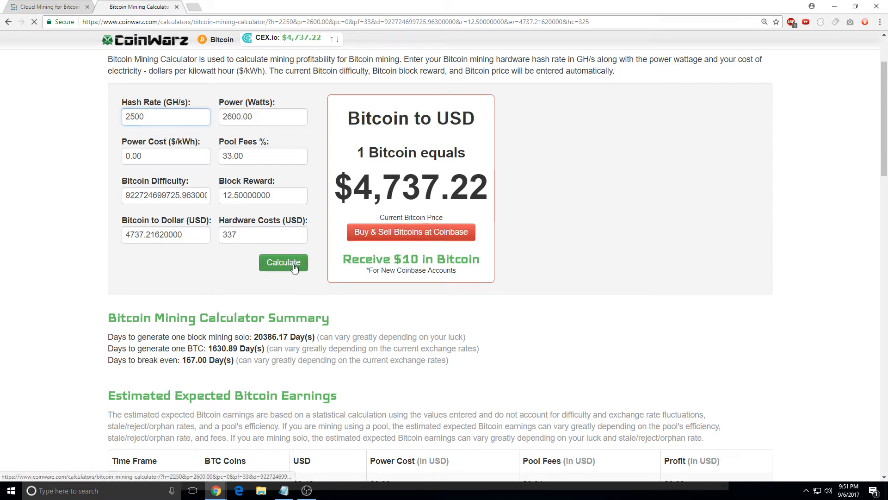
click(283, 262)
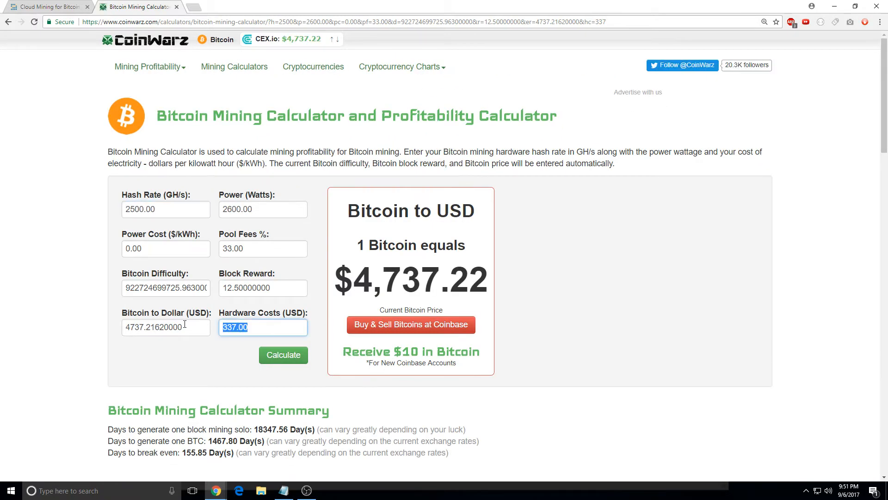
scroll(down, 3)
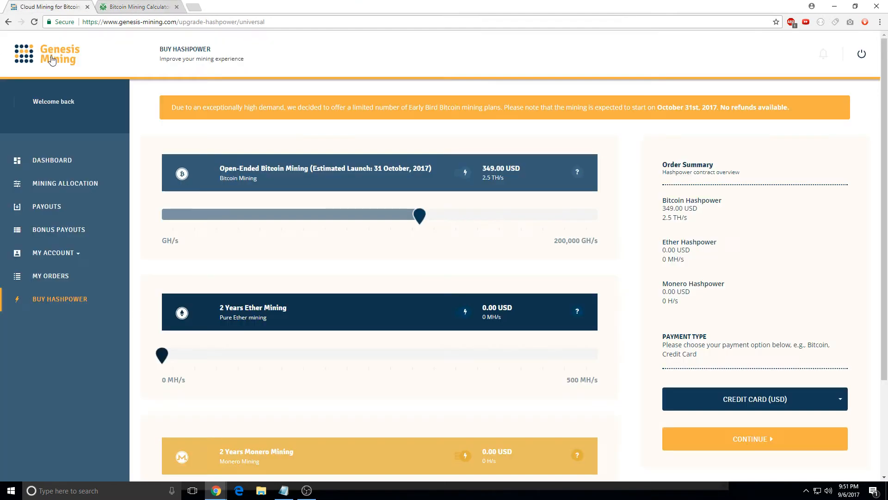
- Slide the Genesis Bitcoin contract to 15 TH/s (1,950 USD), then scroll up in CoinWarz
drag(419, 215, 459, 215)
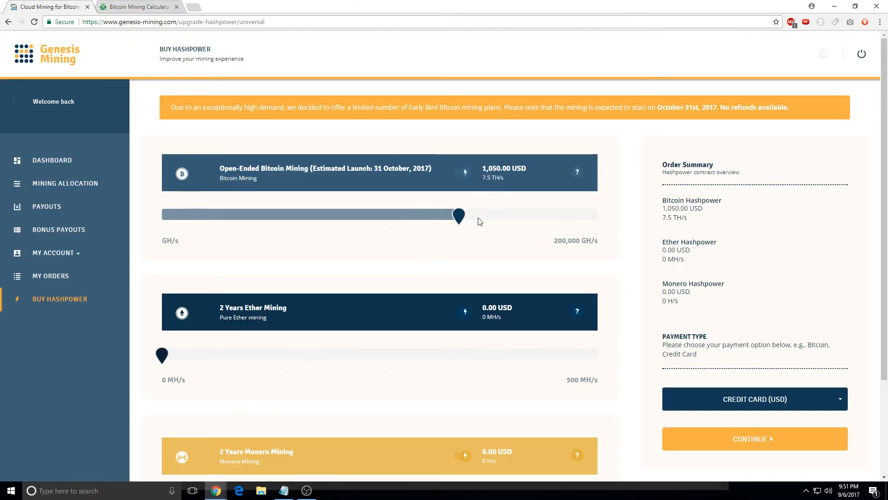
drag(459, 216, 577, 216)
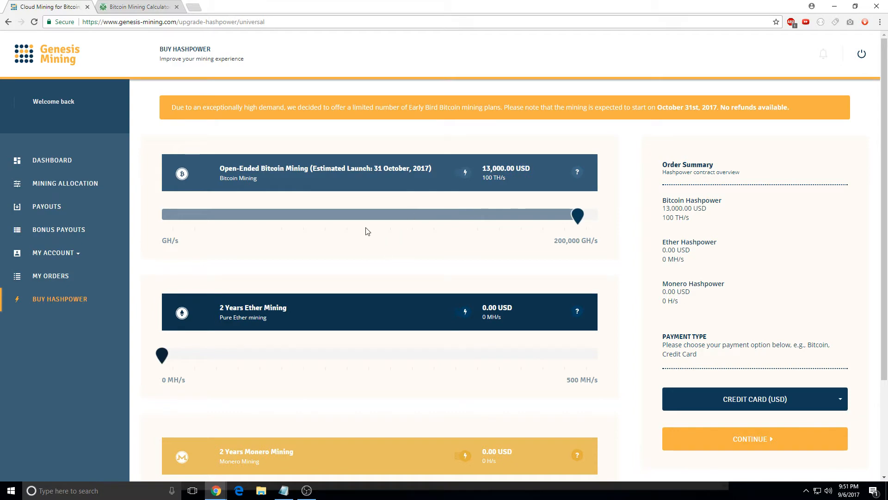
drag(577, 216, 499, 216)
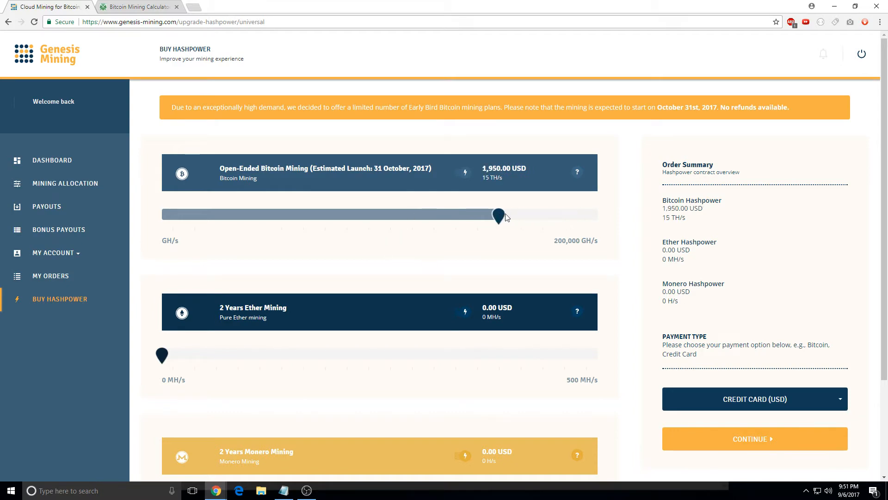
click(136, 6)
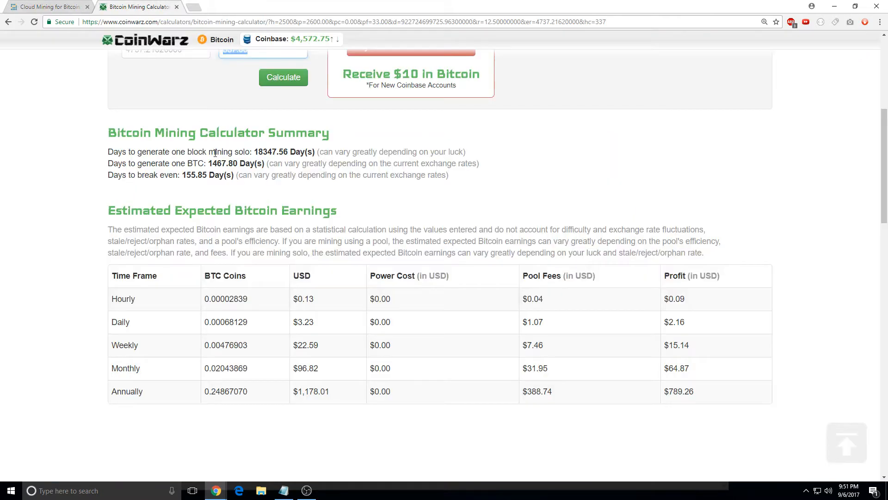
scroll(up, 3)
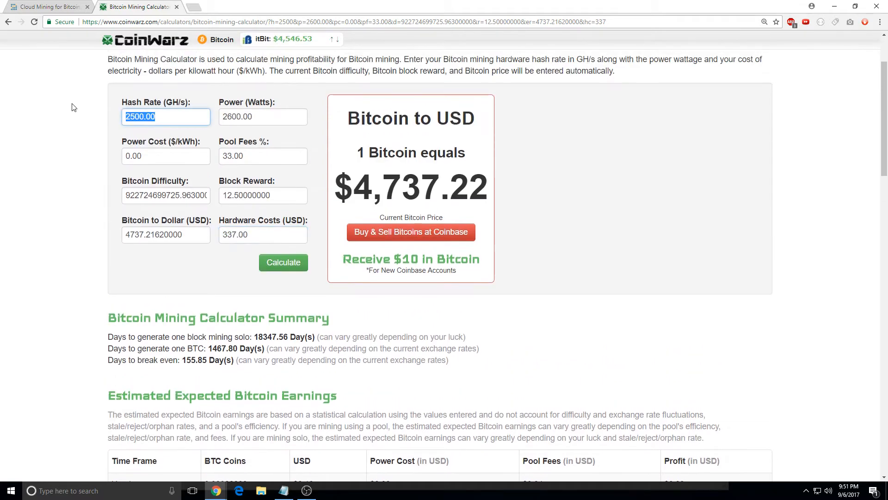
- Calculate for 20000 GH/s and 2600 USD hardware: $17.30 daily profit, 150.30-day break-even
text(20000)
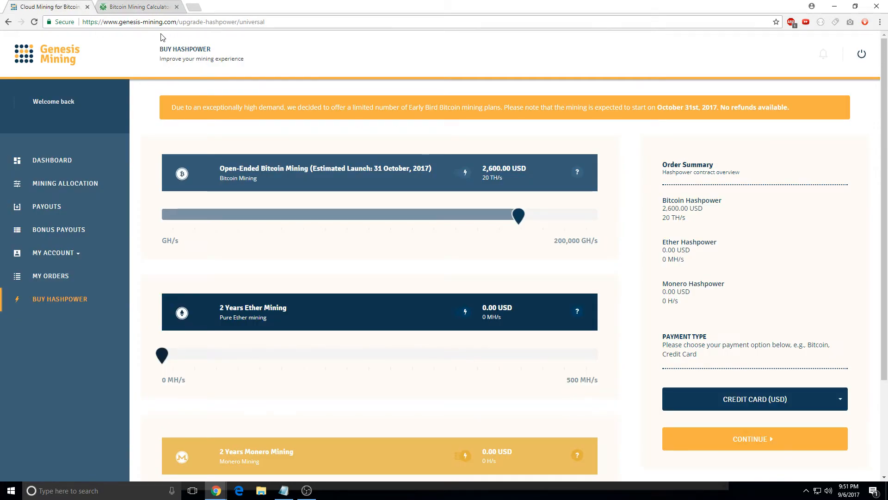
click(136, 6)
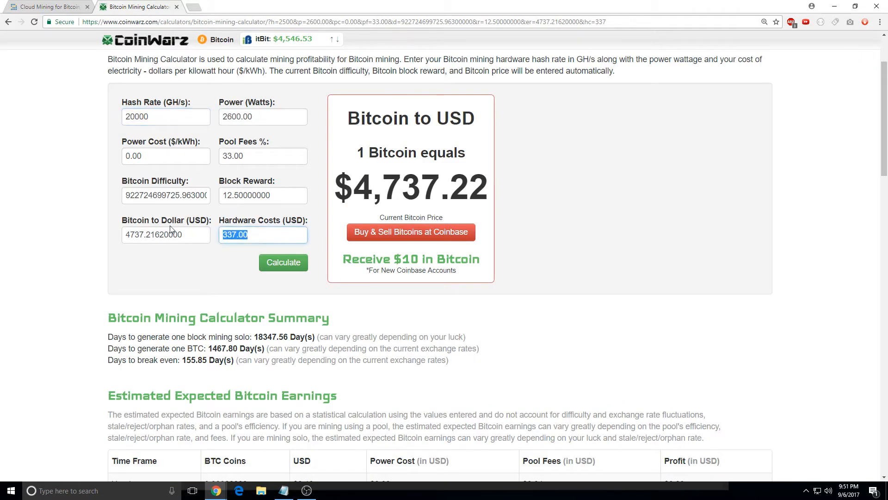
text(26000)
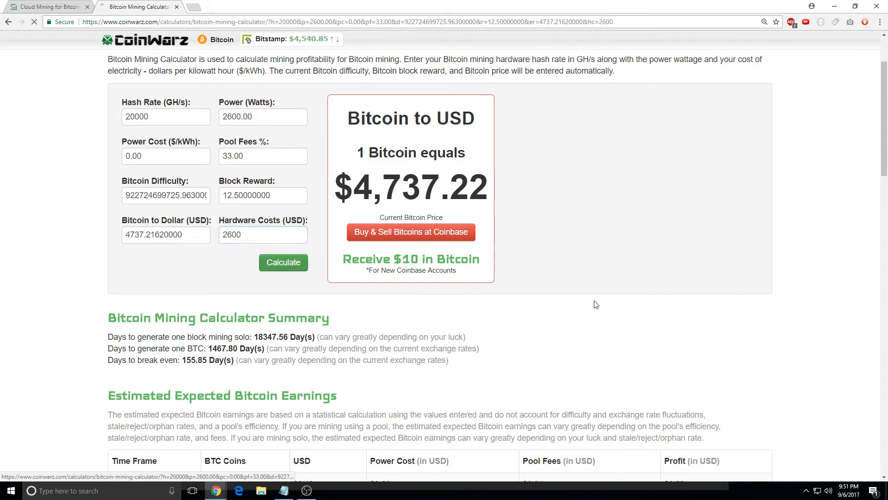
click(283, 263)
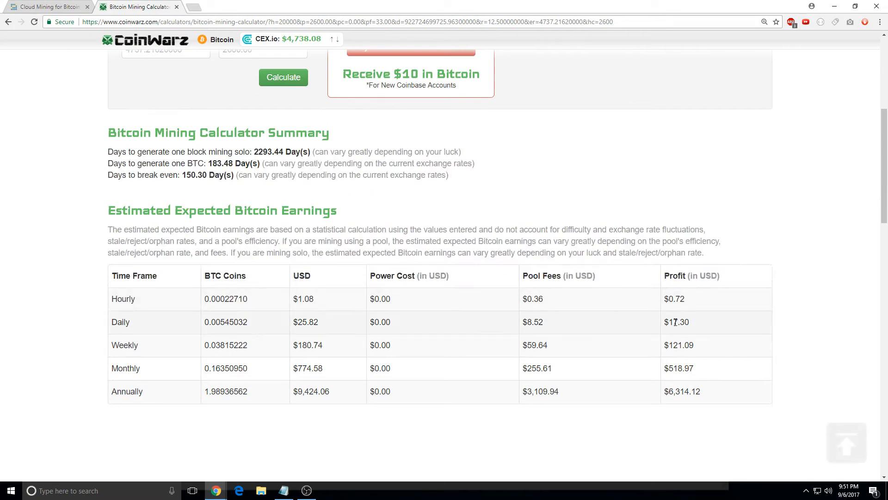
scroll(up, 3)
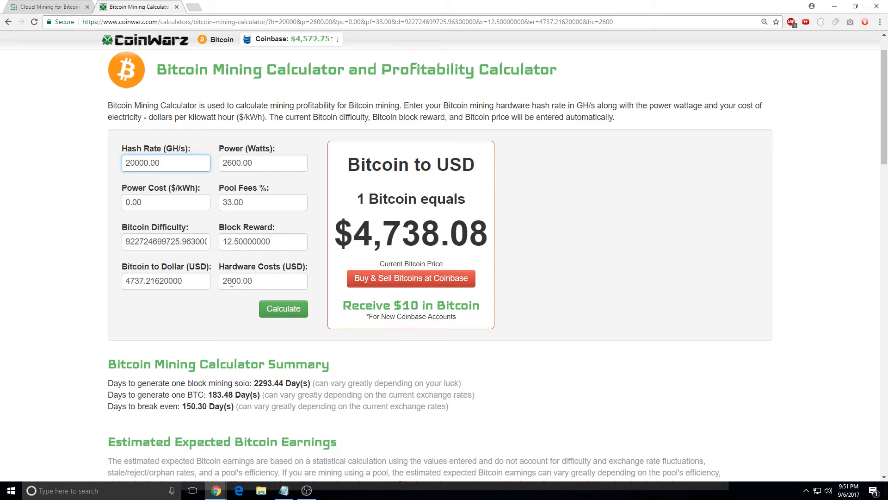
scroll(down, 3)
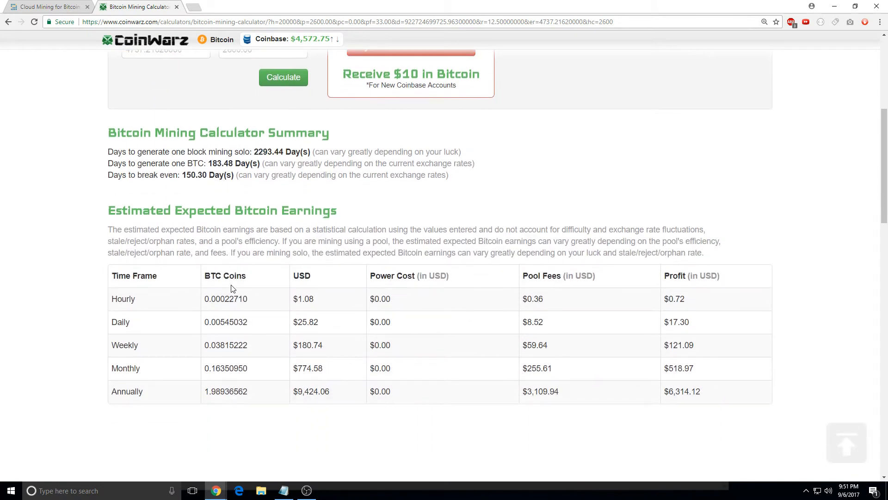
mouse_move(394, 323)
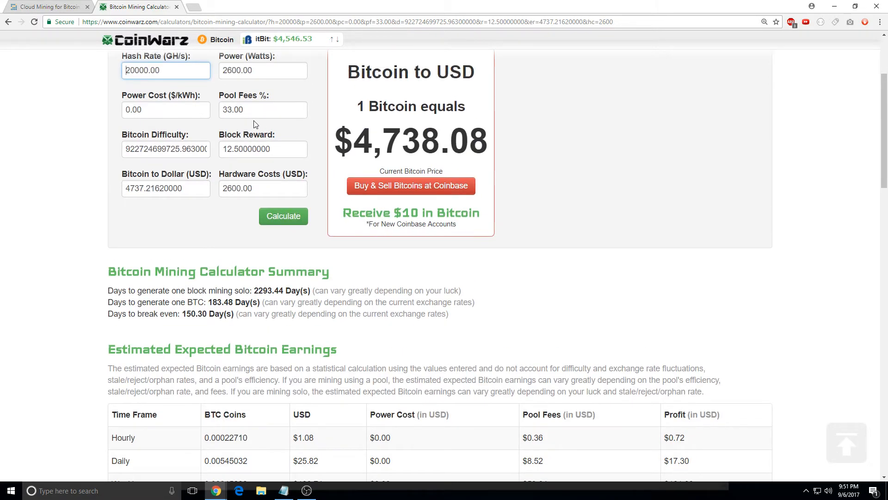
scroll(down, 3)
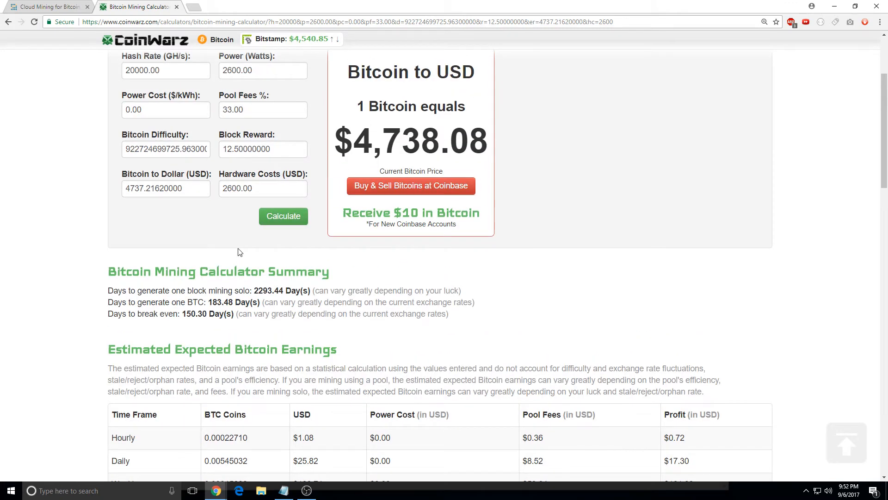
- Drag the Genesis open-ended Bitcoin slider down from 15 to 2.5 TH/s (349.00 USD)
click(48, 6)
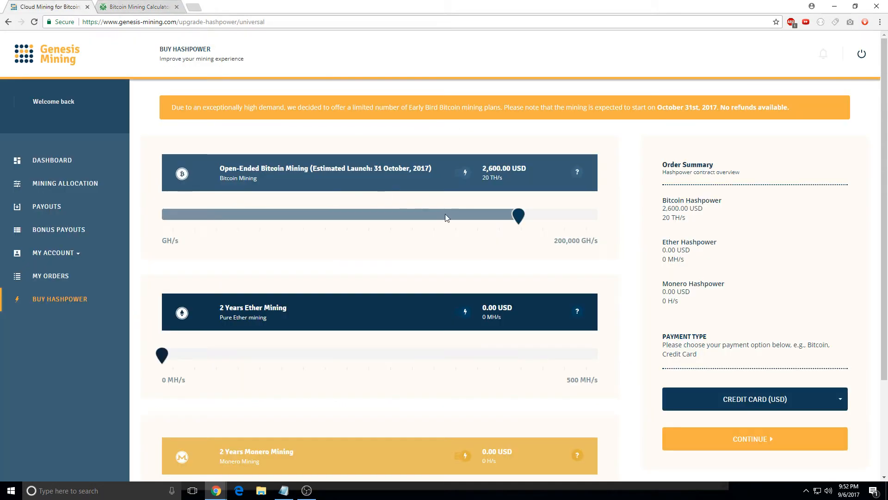
drag(517, 214, 379, 214)
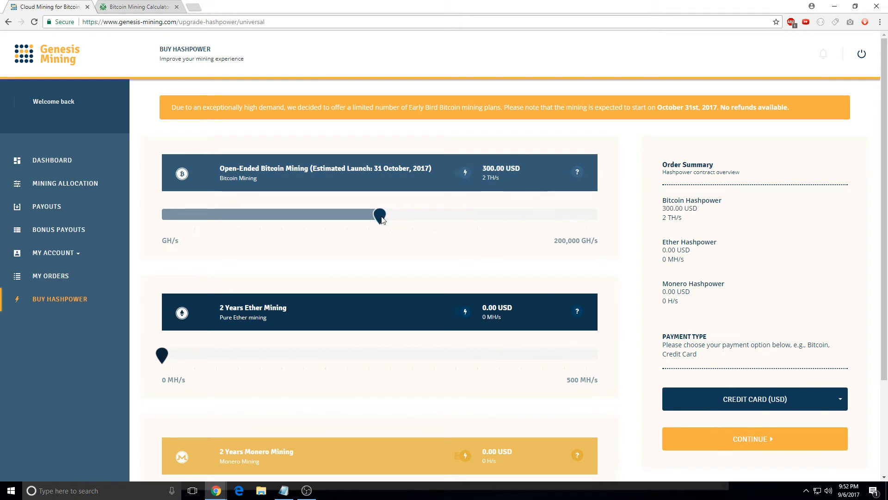
click(136, 6)
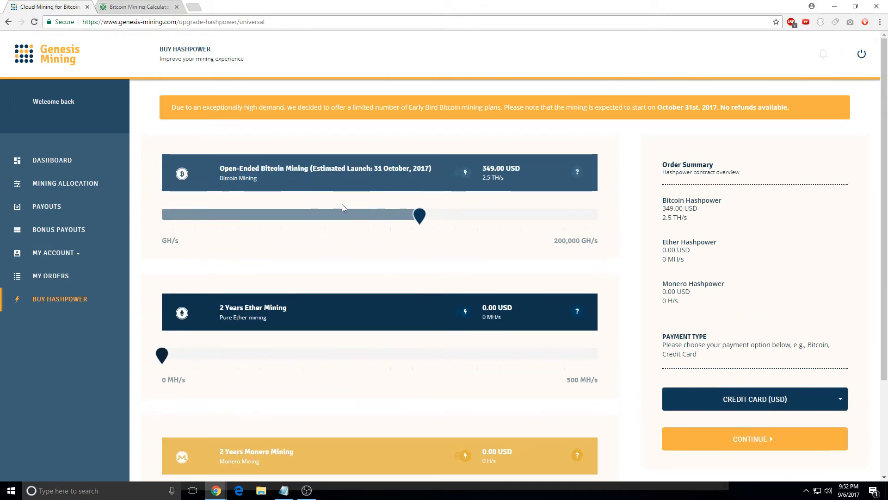
click(136, 6)
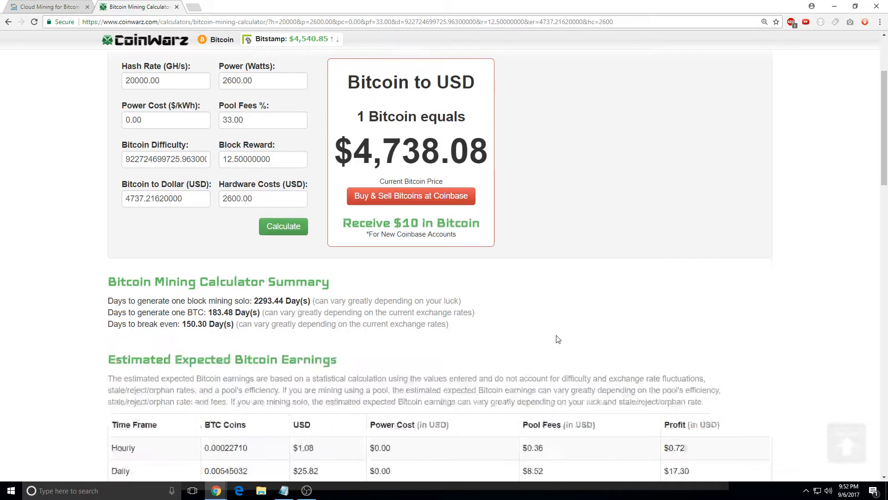
scroll(down, 3)
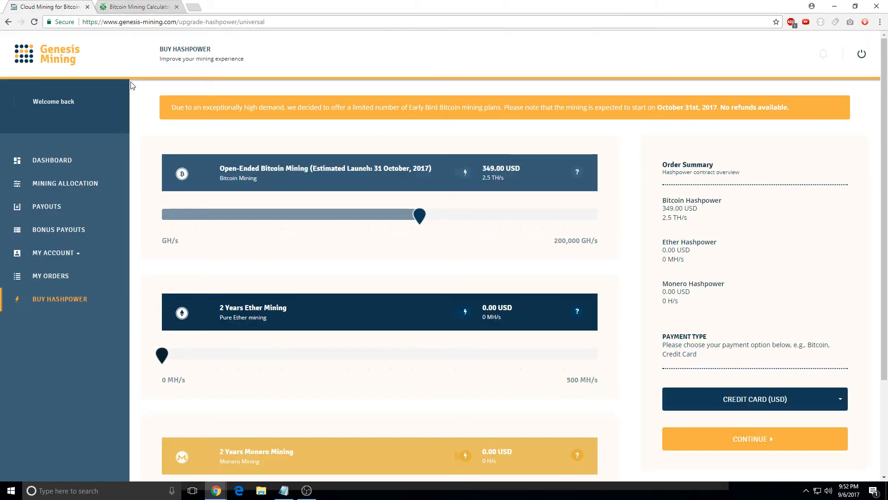
click(136, 6)
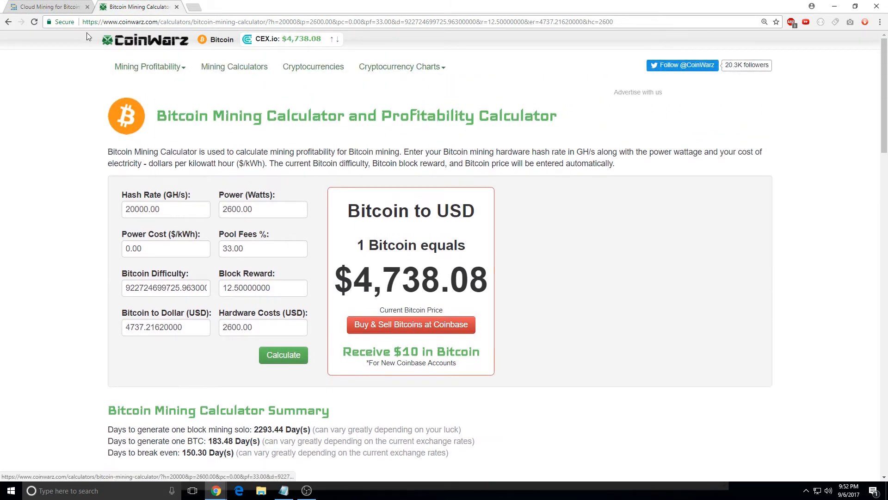
- Browse CoinWarz's Mining Calculators and pick Monero Mining Calculator from the coin grid
click(149, 66)
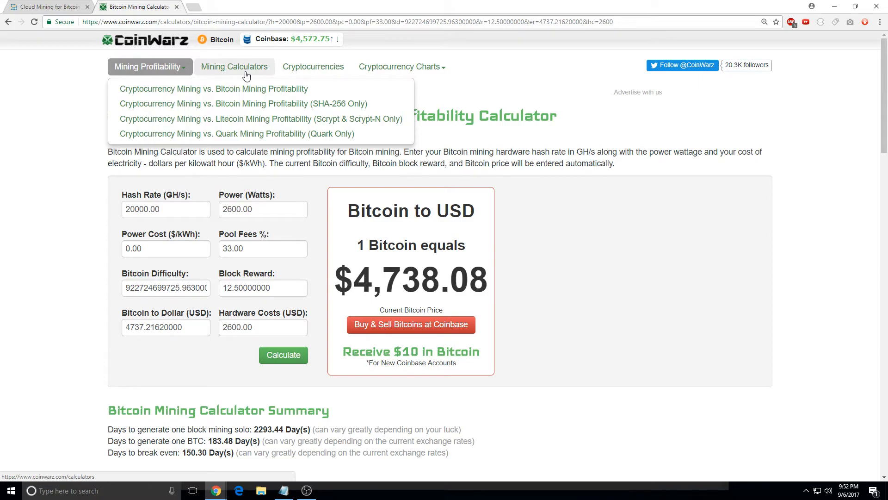
click(235, 67)
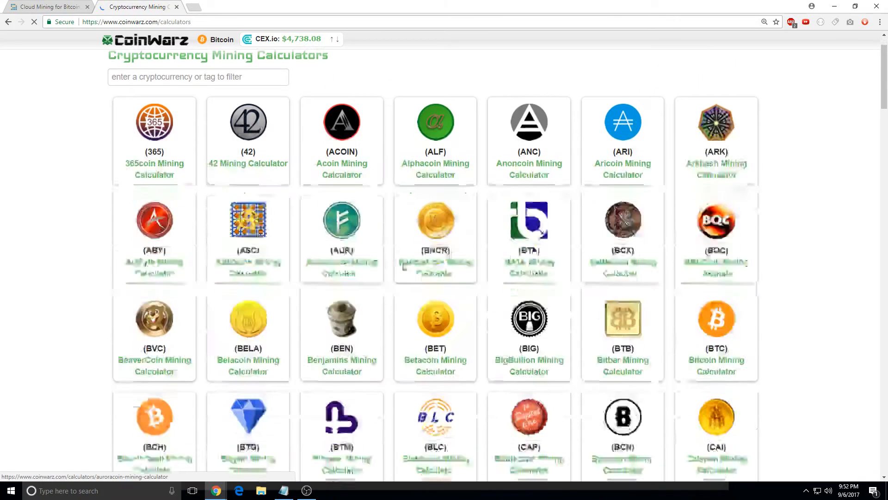
scroll(down, 3)
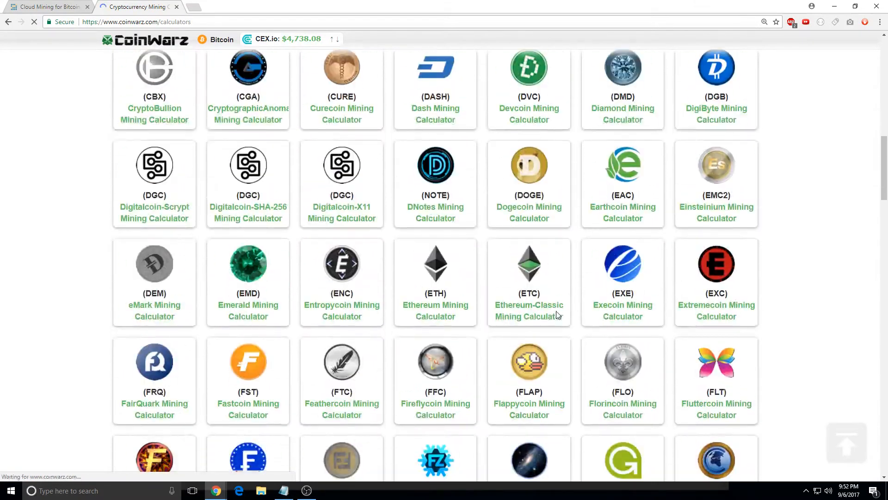
scroll(down, 3)
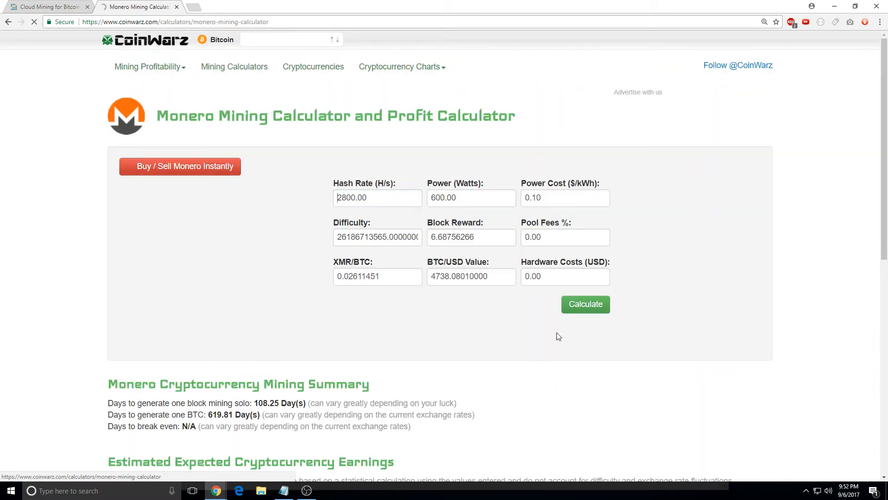
click(377, 197)
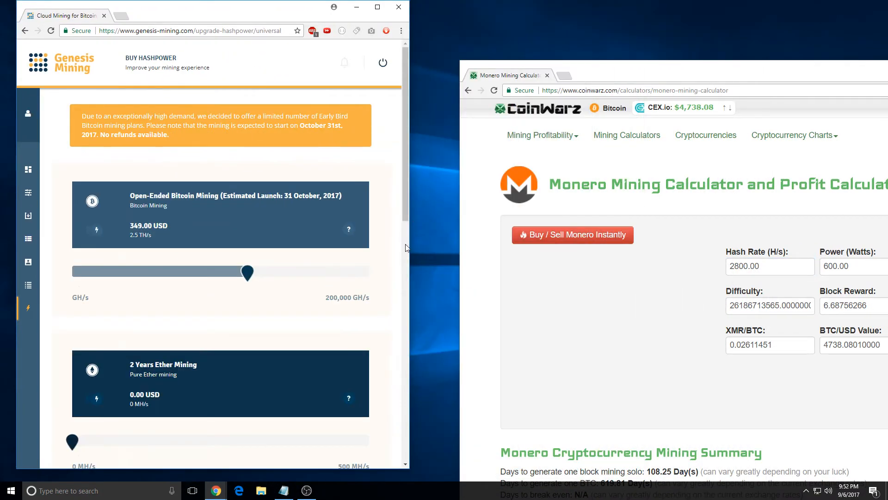
- Set the Genesis Monero order to 60 H/s and enter 60 H/s in CoinWarz
scroll(down, 3)
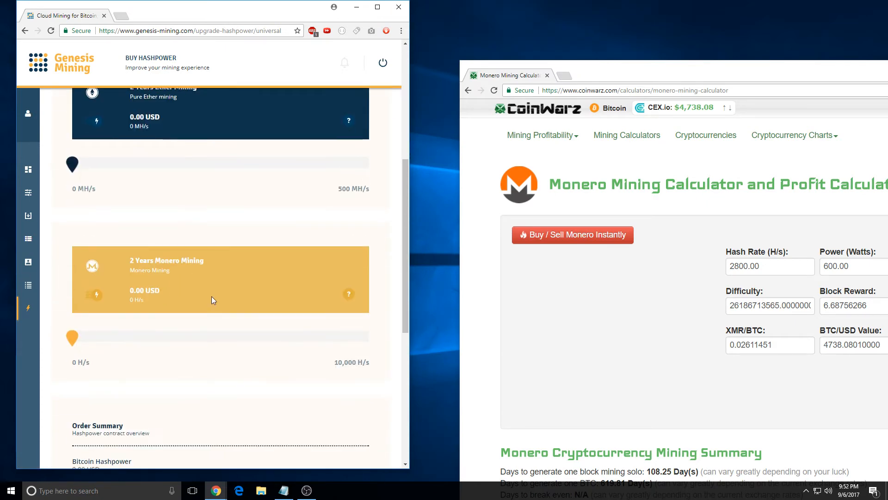
drag(73, 337, 91, 337)
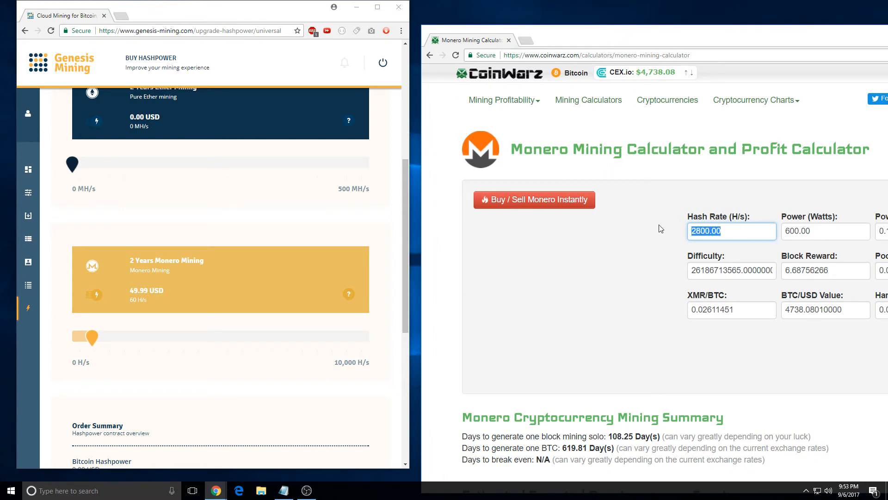
text(60)
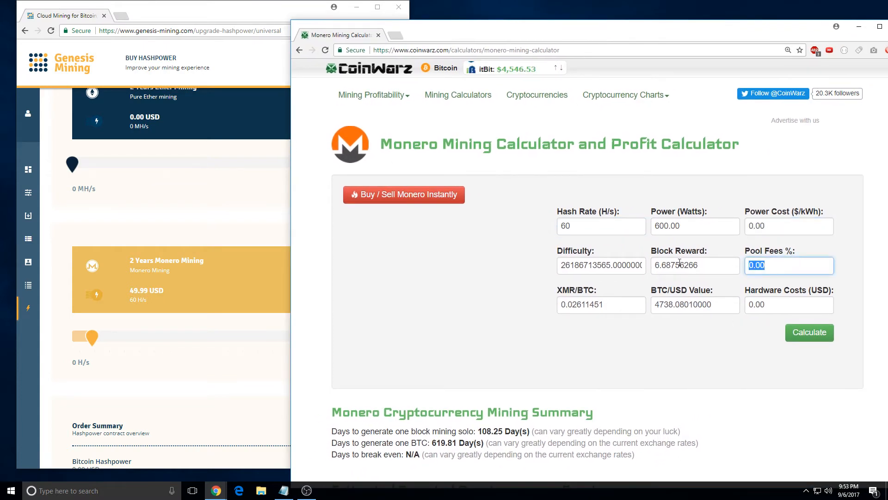
- Enter 33% pool fees and 49 USD hardware cost, showing a 446-day Monero break-even
text(33)
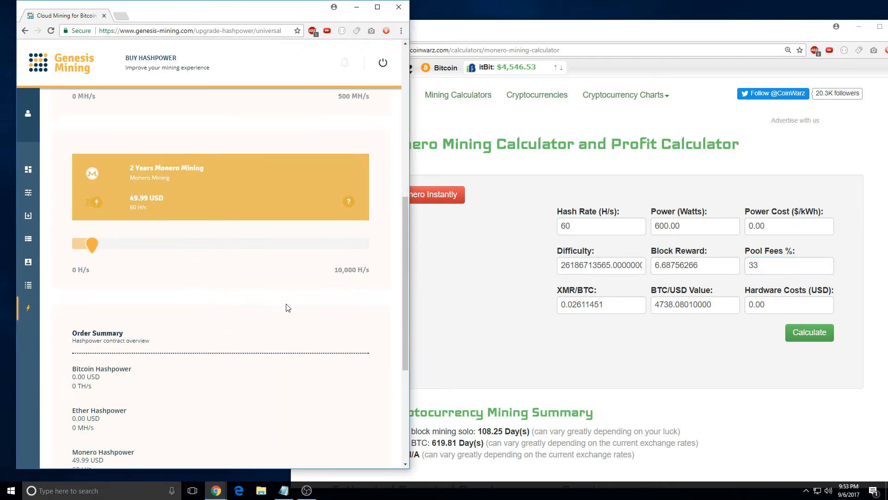
scroll(down, 3)
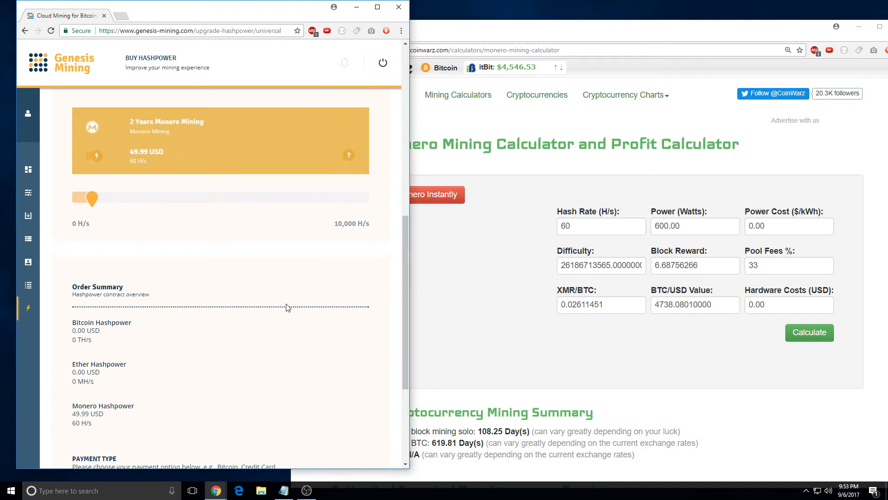
click(788, 304)
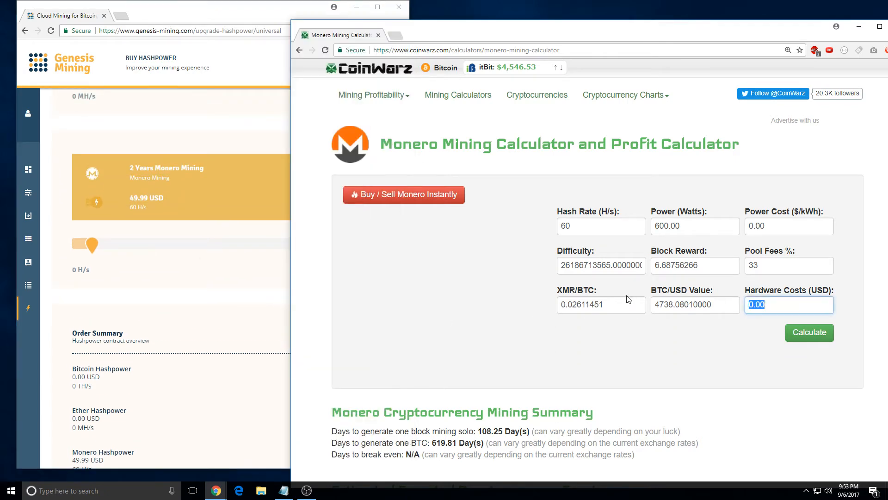
text(49)
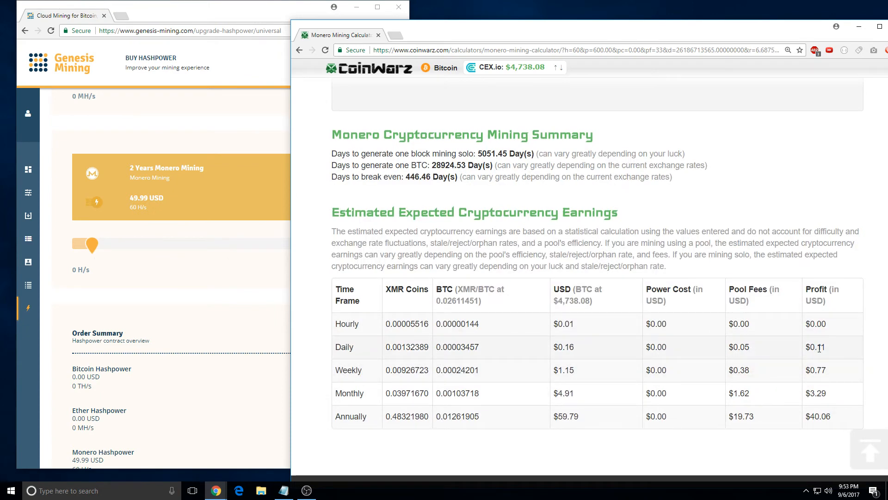
scroll(up, 3)
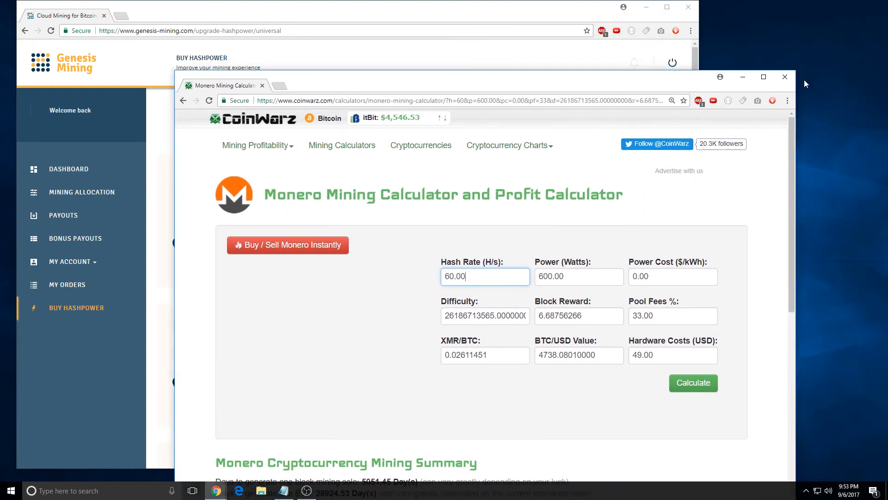
- Bring the Genesis Mining page forward and slide Monero hashpower back to 0 H/s (0.00 USD)
click(785, 76)
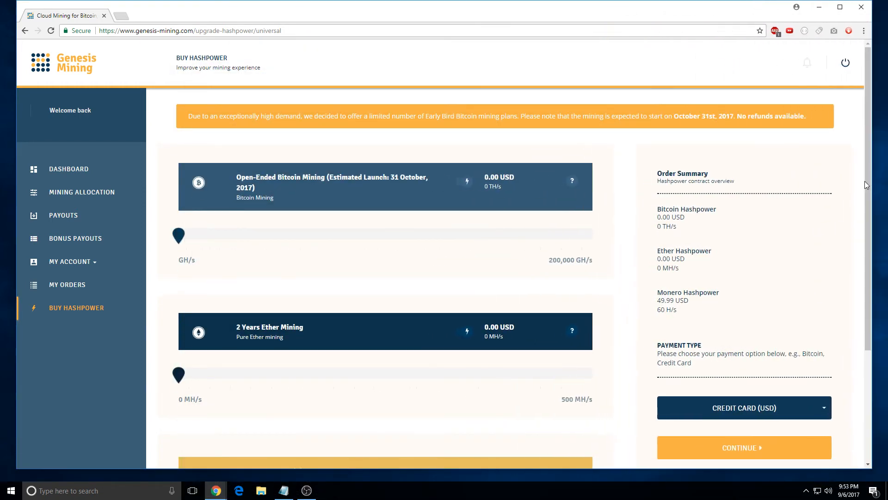
mouse_move(449, 194)
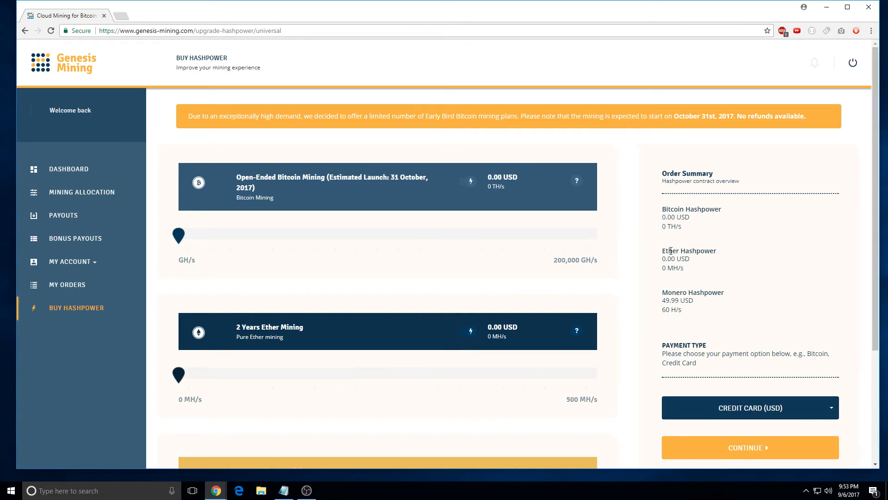
mouse_move(547, 244)
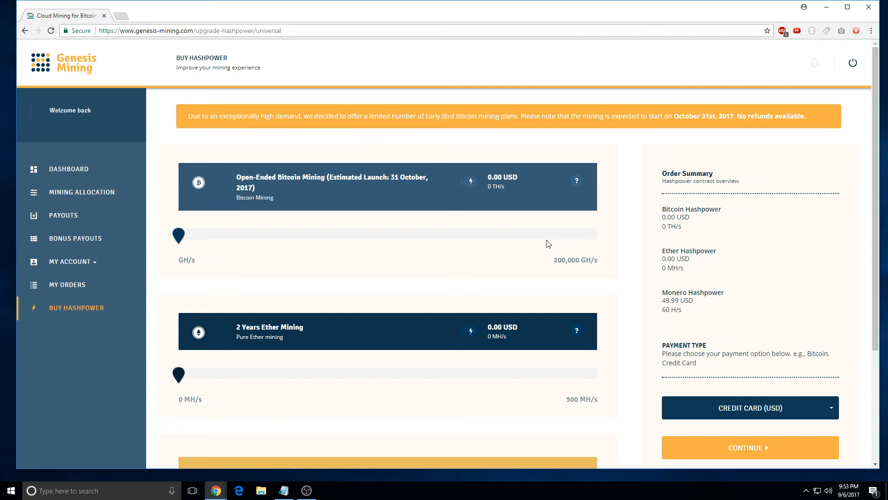
mouse_move(546, 243)
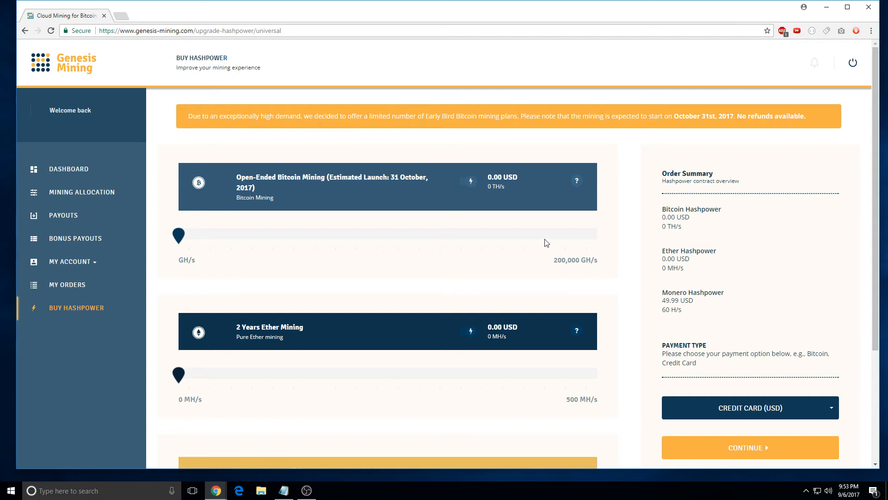
mouse_move(842, 226)
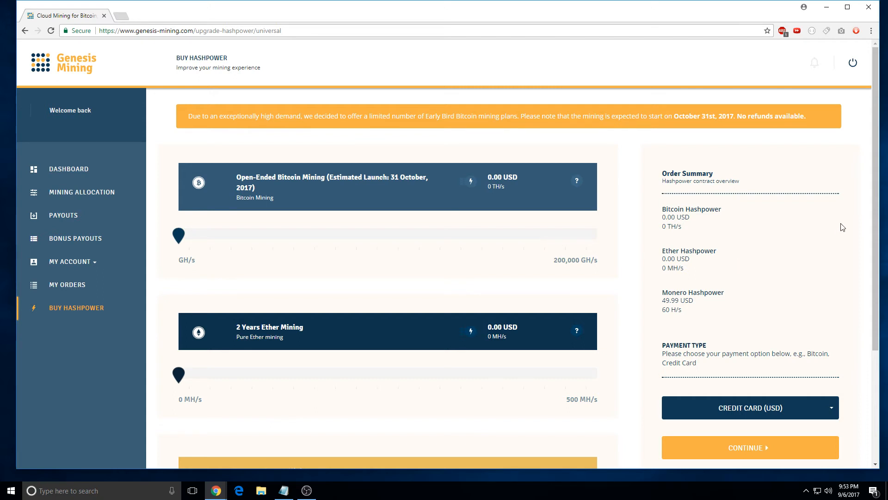
scroll(down, 3)
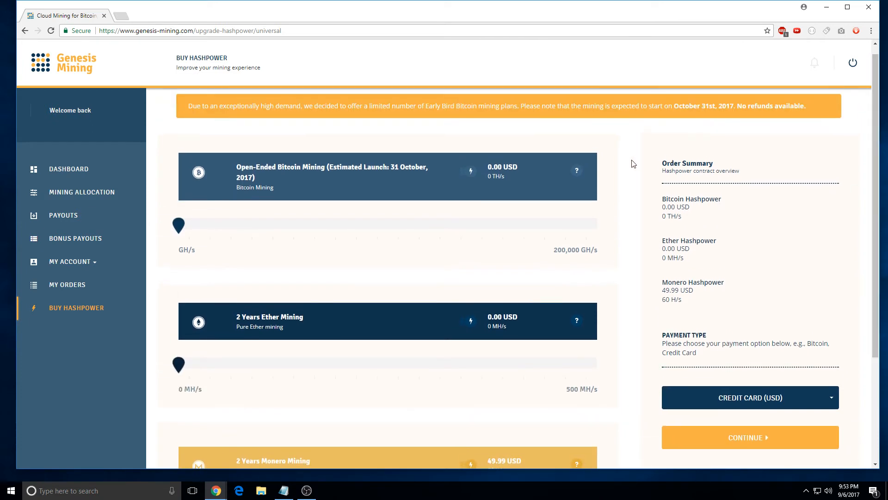
mouse_move(627, 166)
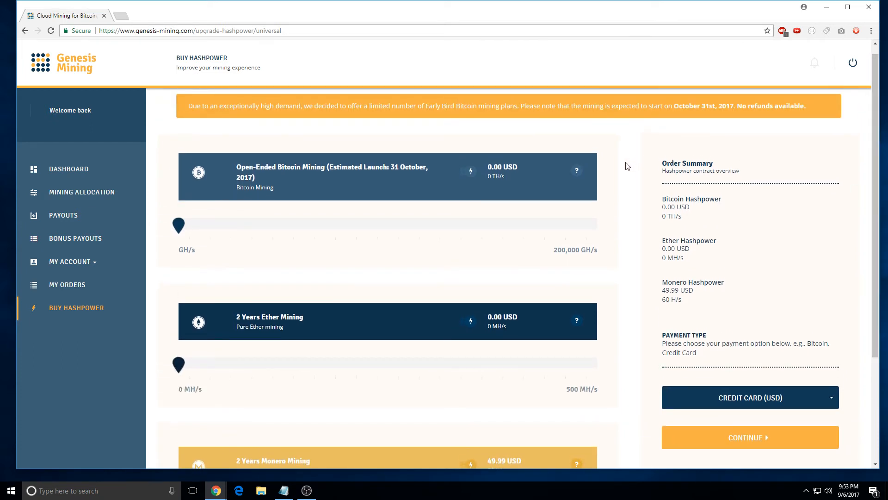
mouse_move(606, 197)
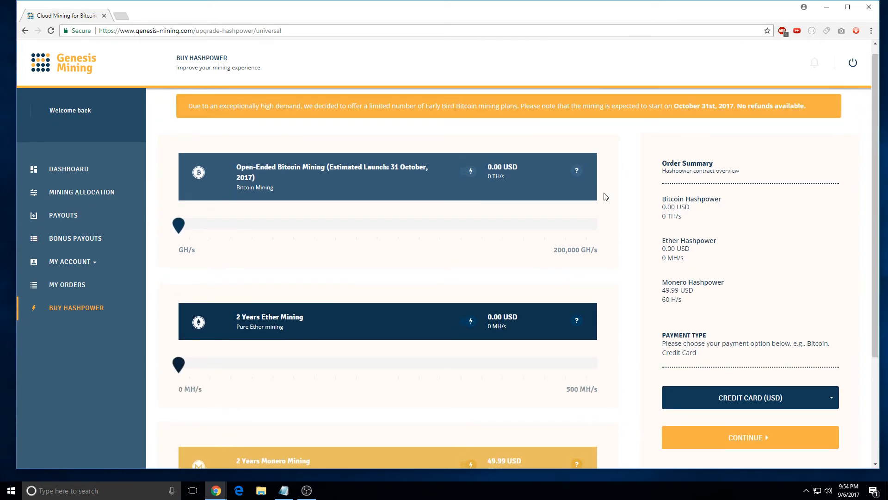
scroll(down, 3)
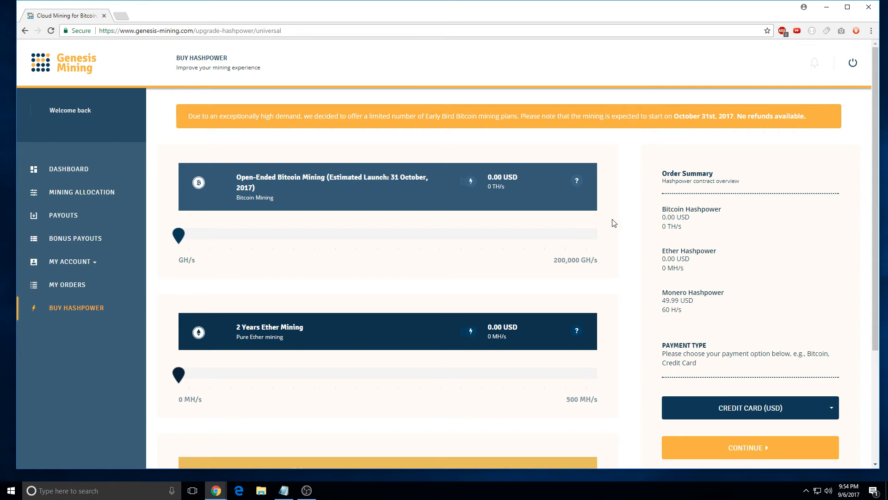
mouse_move(648, 220)
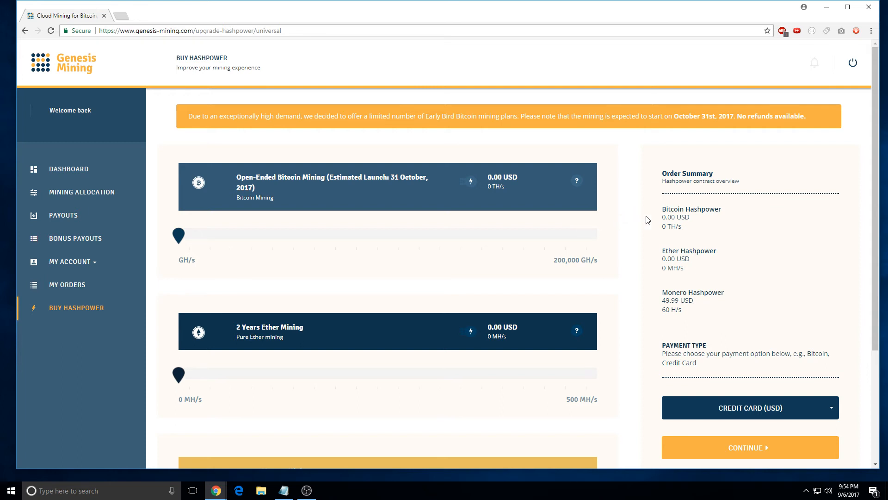
mouse_move(653, 218)
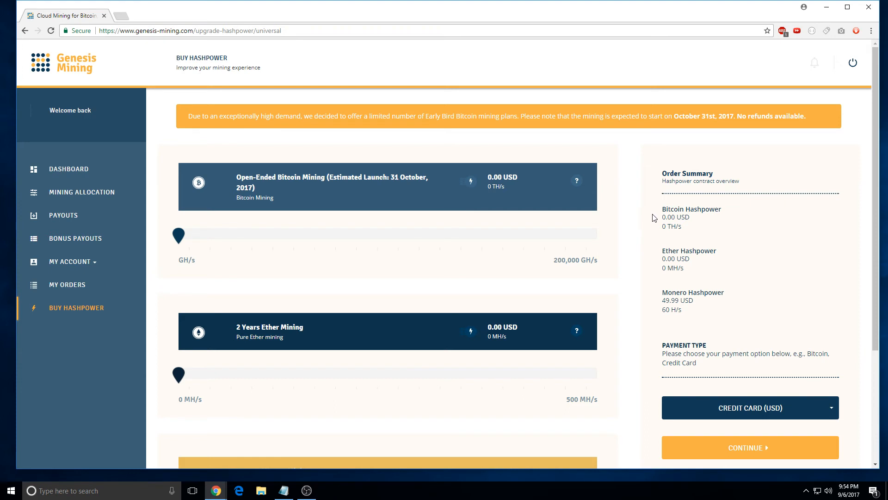
mouse_move(658, 206)
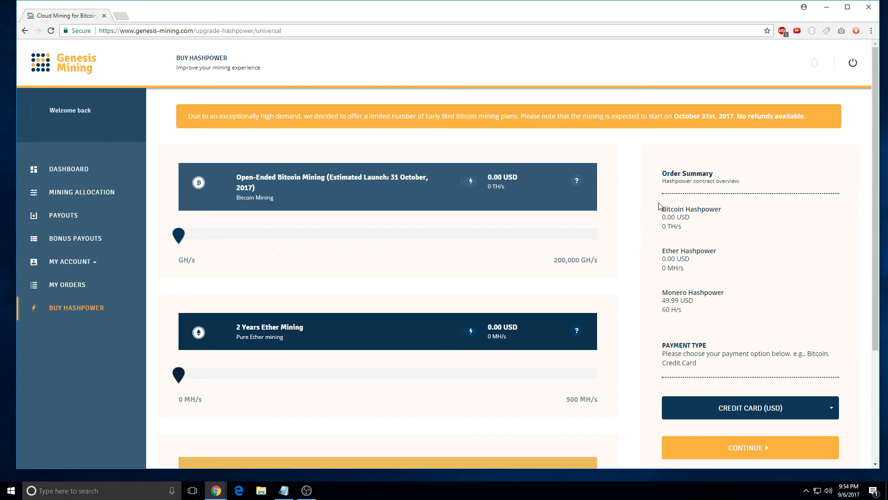
mouse_move(636, 237)
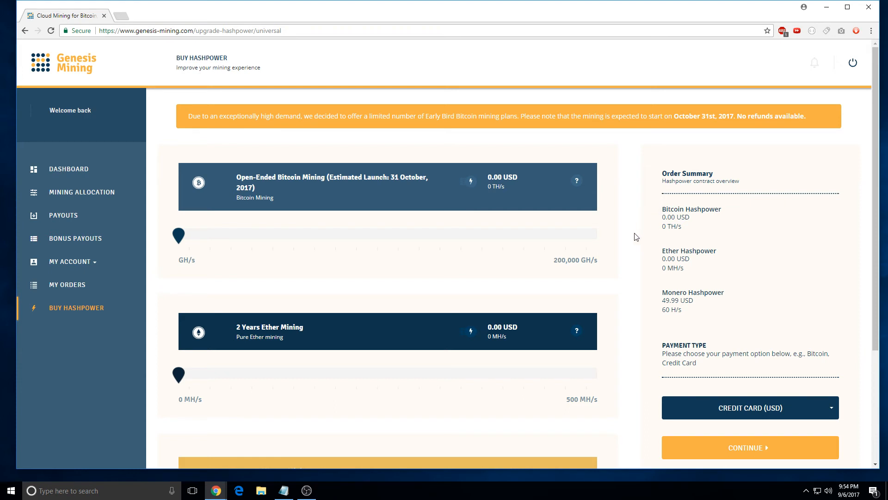
mouse_move(631, 254)
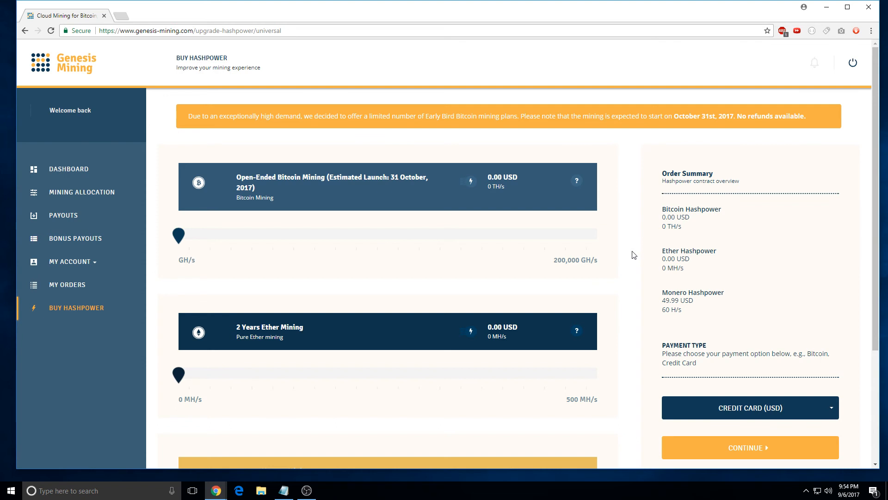
scroll(down, 3)
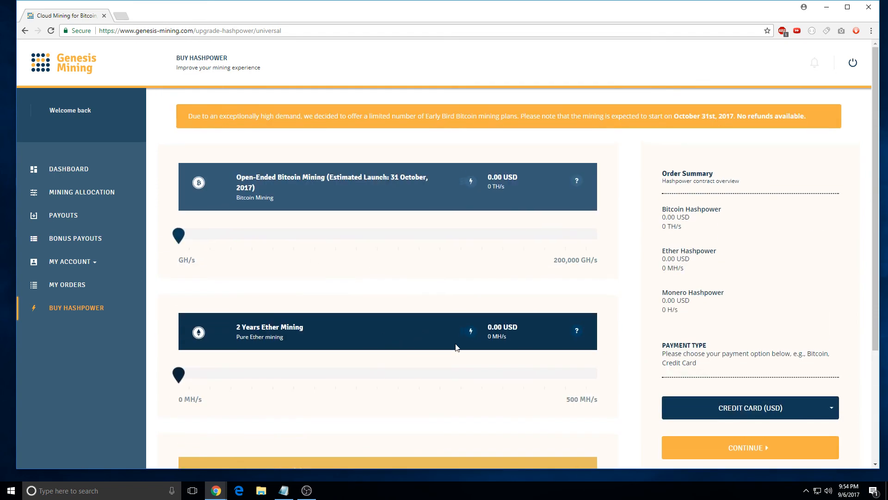
mouse_move(426, 290)
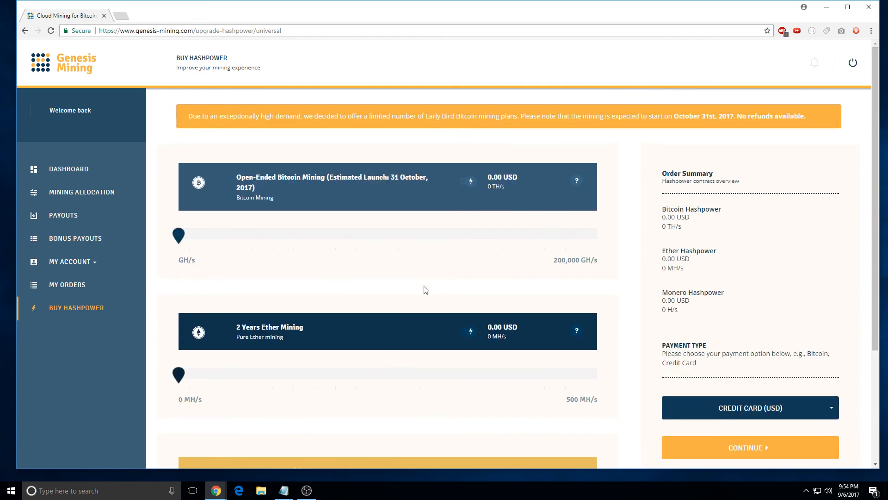
mouse_move(447, 273)
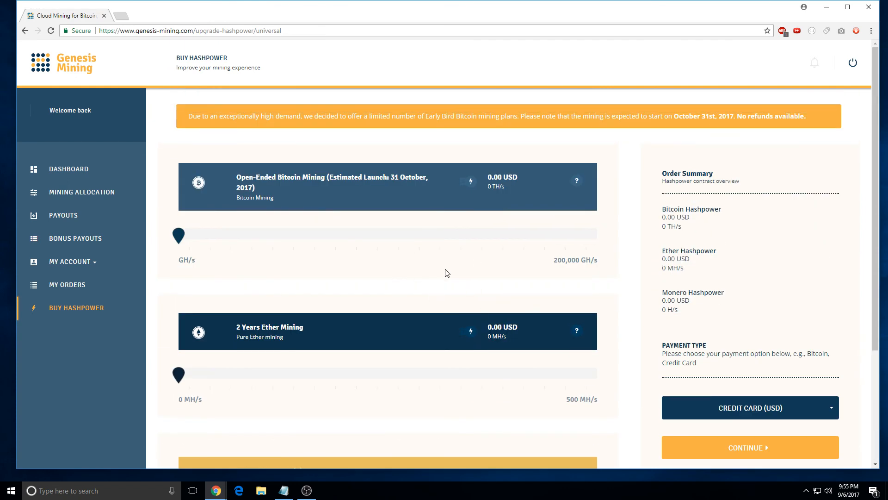
- Open Mining Allocation, select Ethash, and confirm ETH at 100 with 2.00 MH/s
click(81, 192)
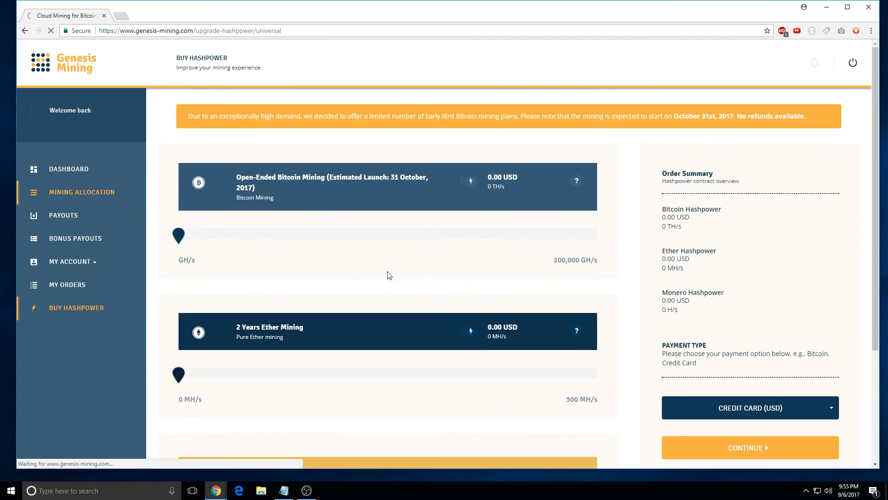
click(81, 191)
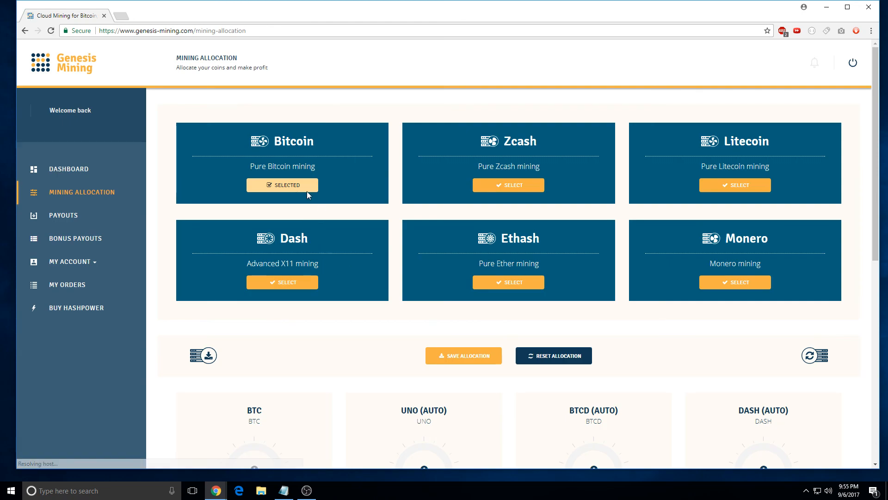
scroll(down, 3)
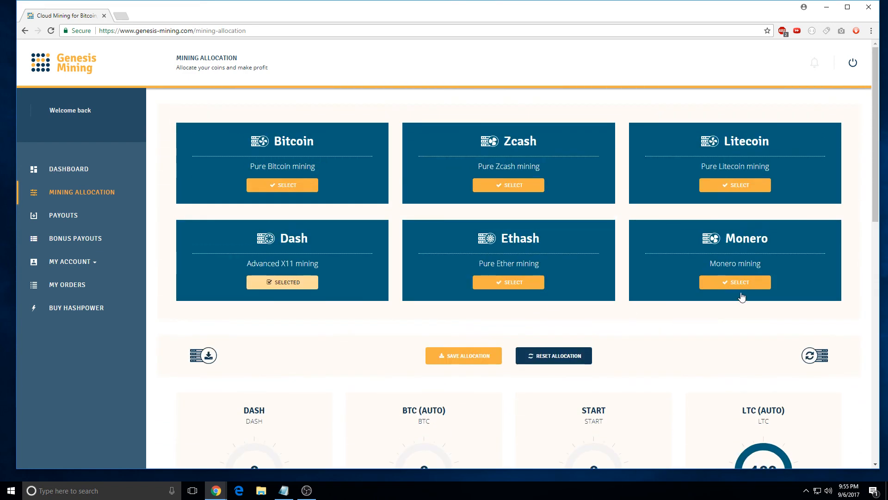
click(508, 282)
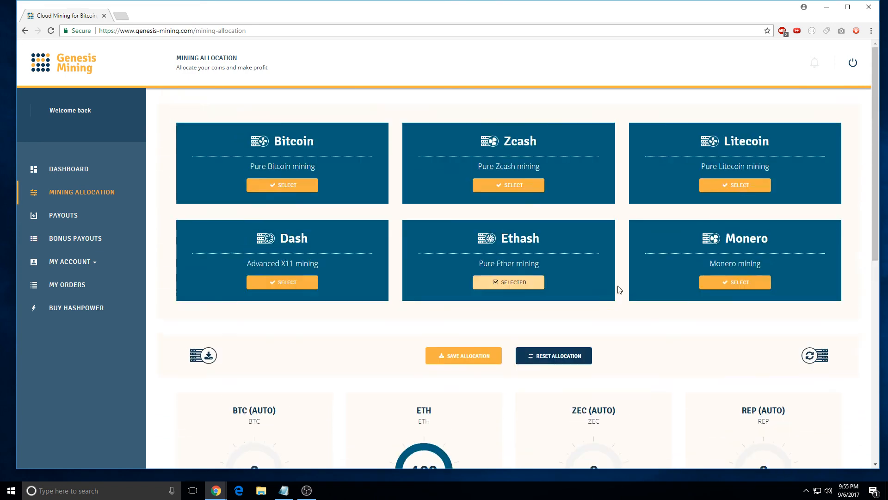
scroll(down, 3)
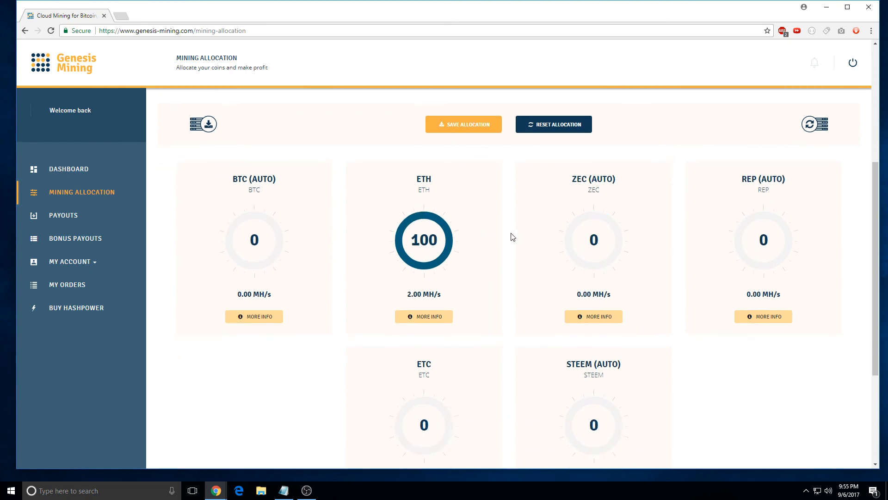
scroll(down, 3)
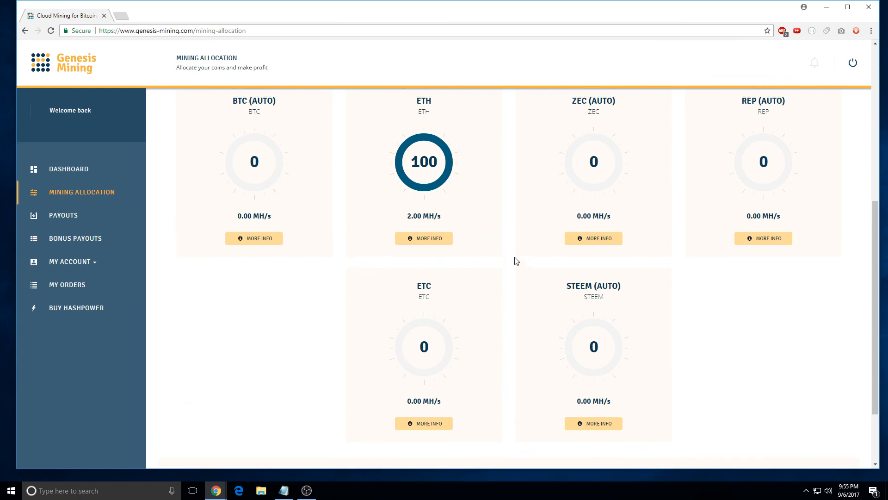
scroll(down, 3)
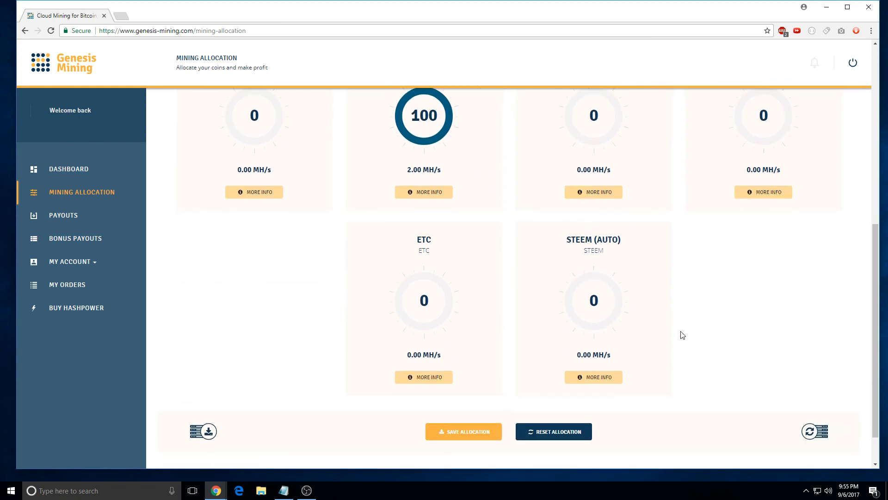